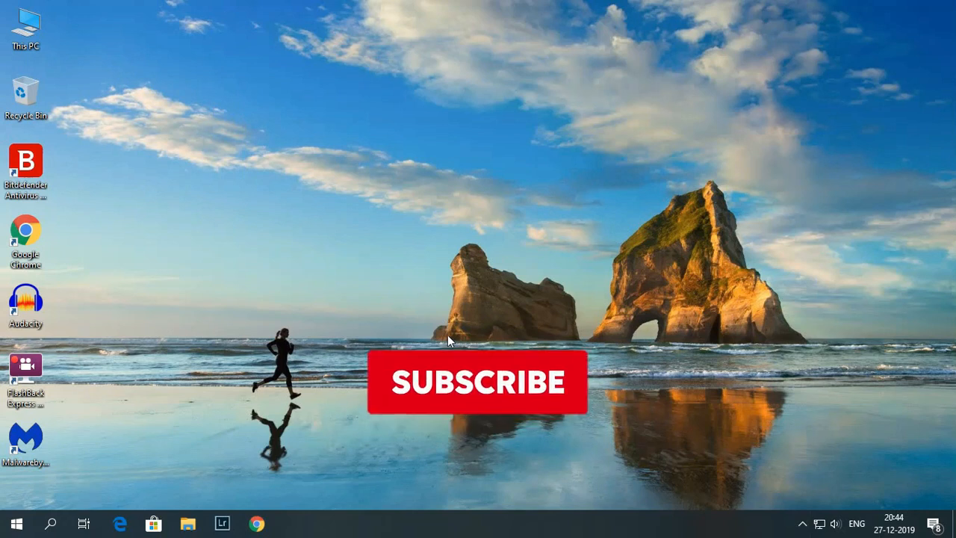
Step: Launch Malwarebytes Free from its desktop shortcut
left_click(478, 383)
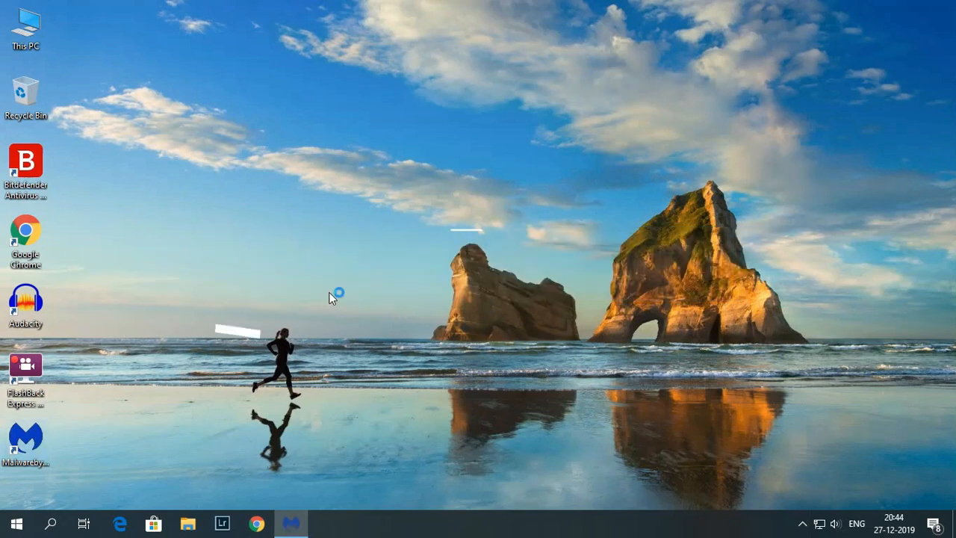
Step: Bring the Malwarebytes window forward to show its dashboard cards
left_click(291, 523)
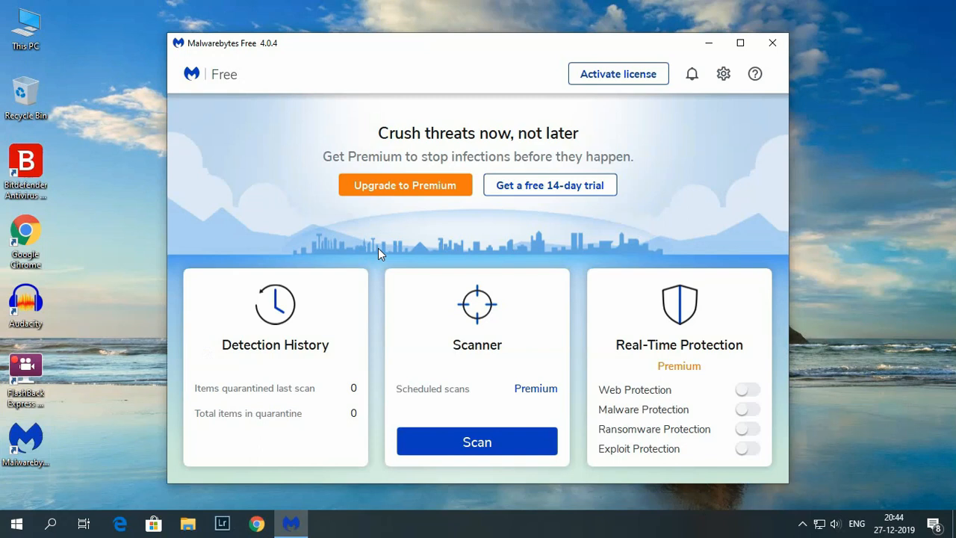
mouse_move(400, 155)
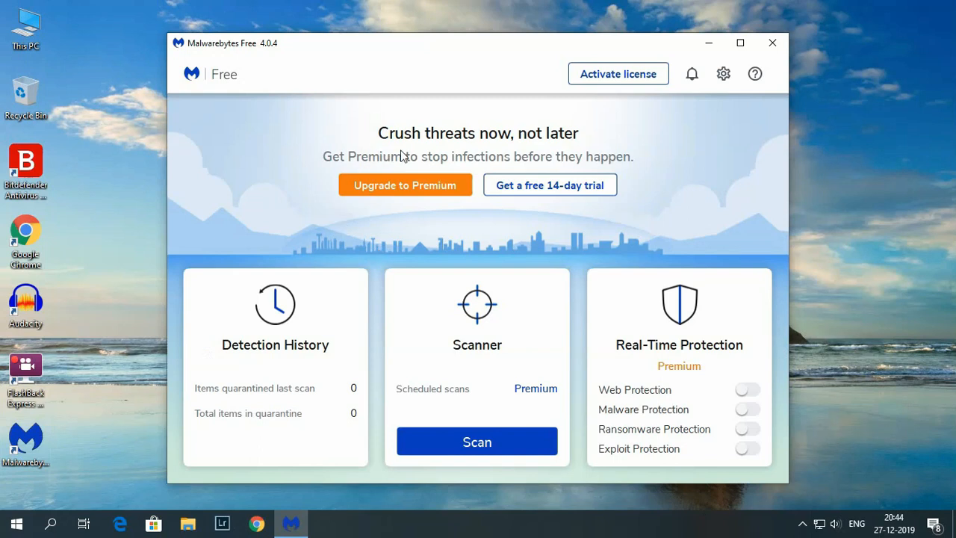
mouse_move(499, 153)
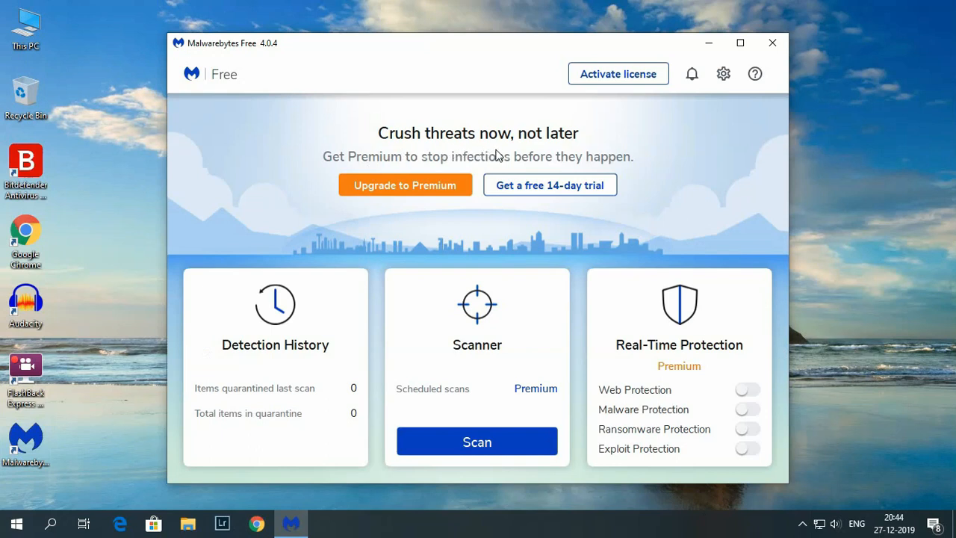
mouse_move(479, 162)
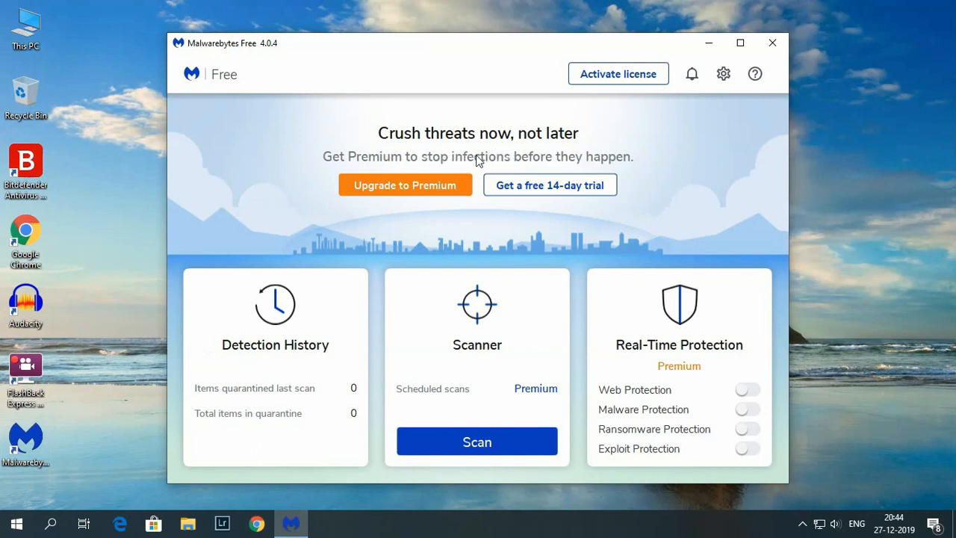
mouse_move(561, 217)
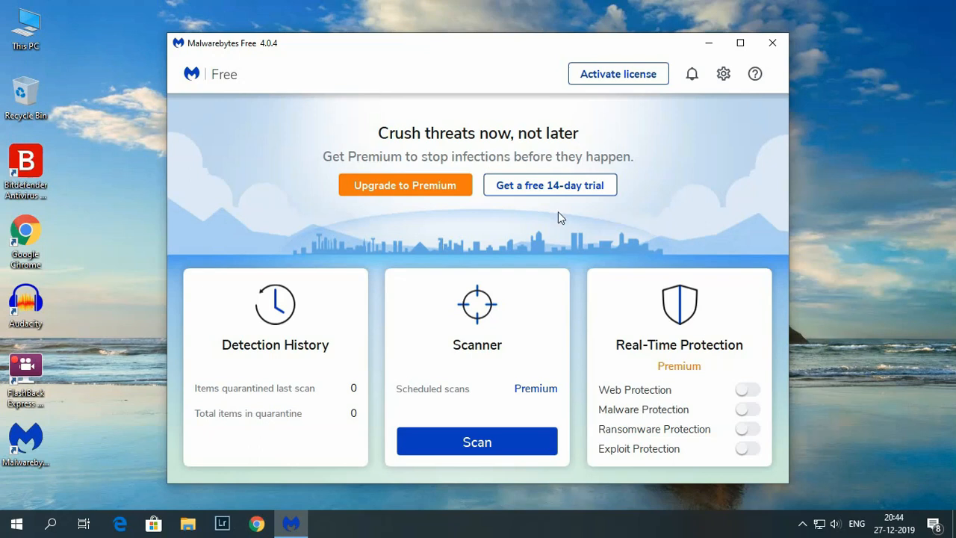
mouse_move(466, 227)
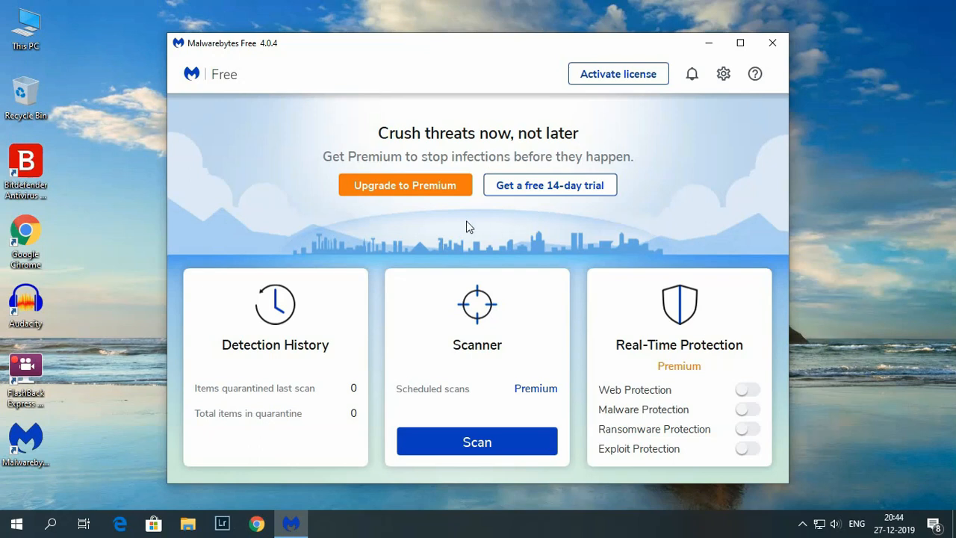
mouse_move(463, 229)
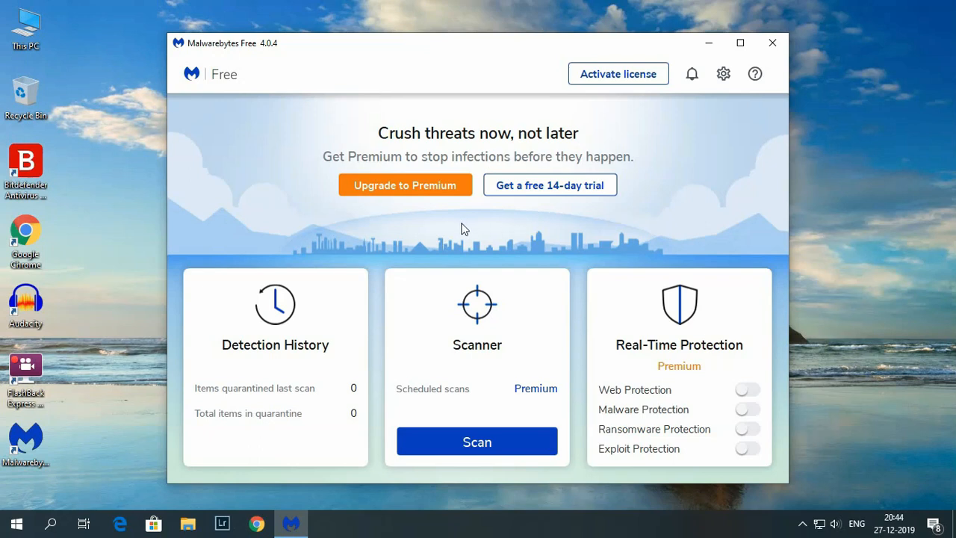
mouse_move(446, 238)
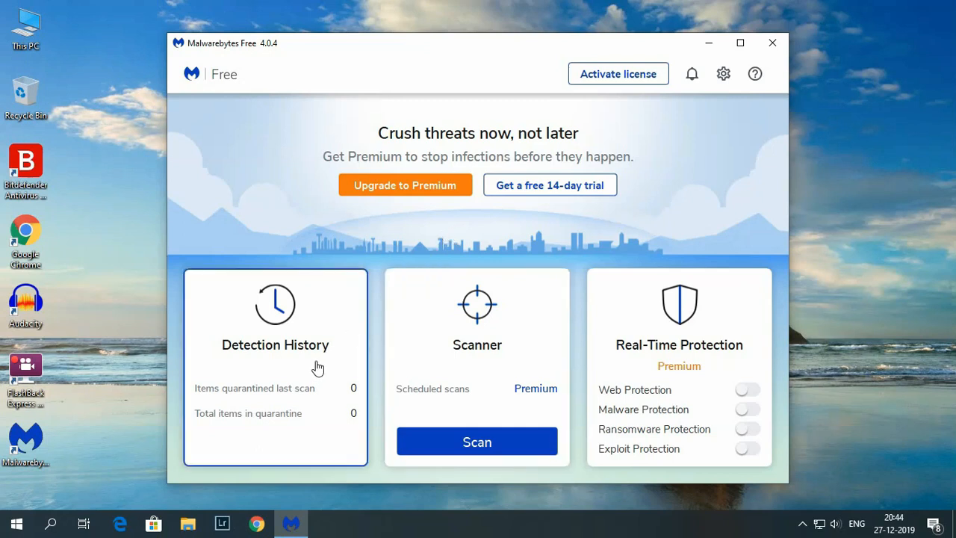
Step: Show Detection History on the Quarantined items tab, which is empty
left_click(275, 343)
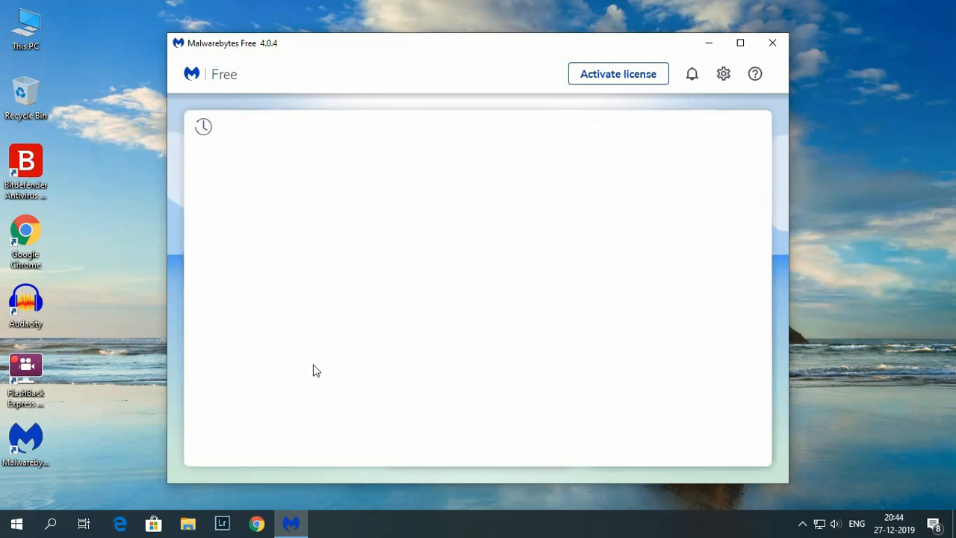
left_click(203, 126)
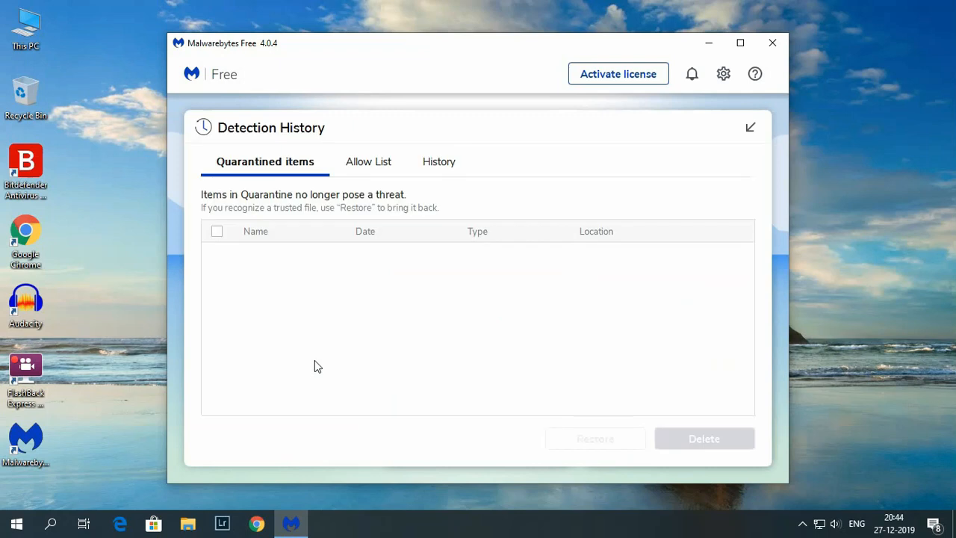
mouse_move(325, 340)
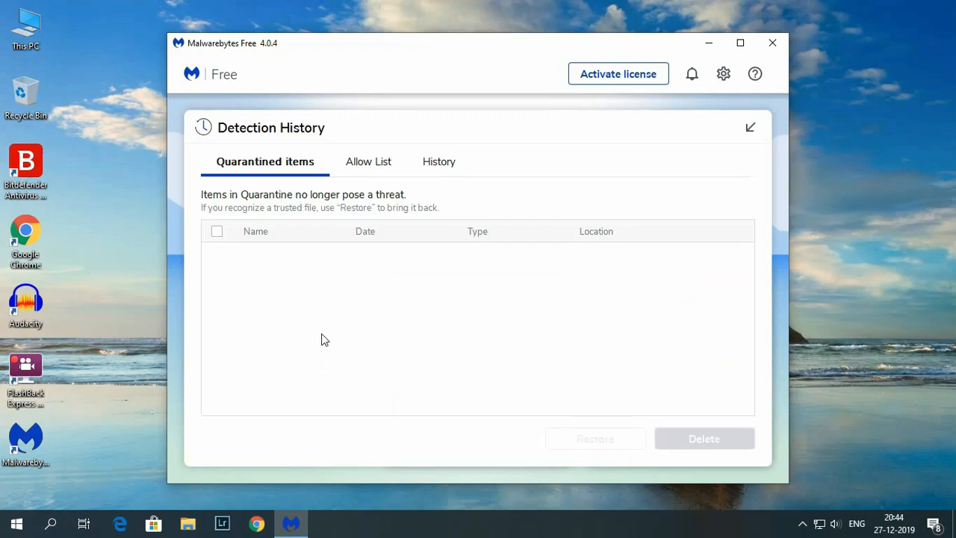
mouse_move(382, 299)
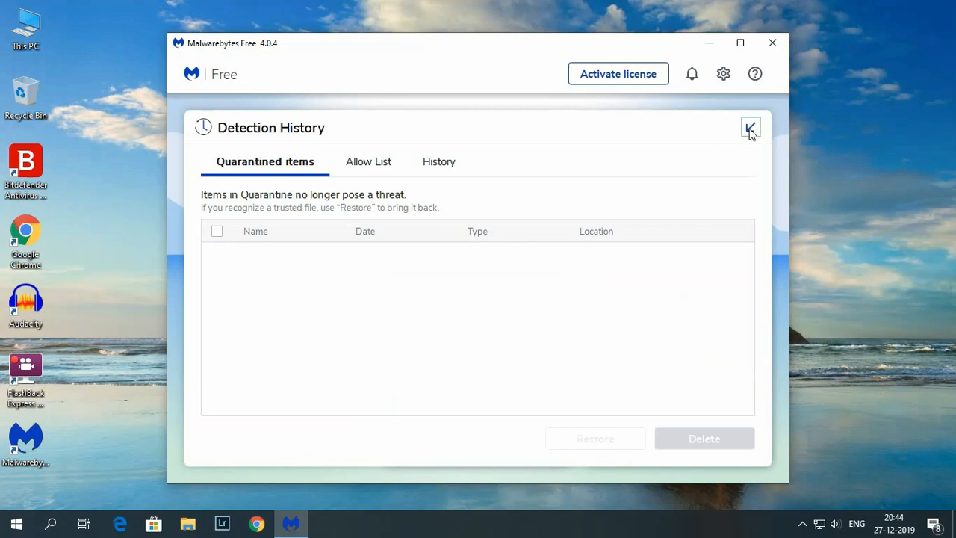
Step: Collapse Detection History so the Scanner summary of the last scan can be viewed
left_click(750, 127)
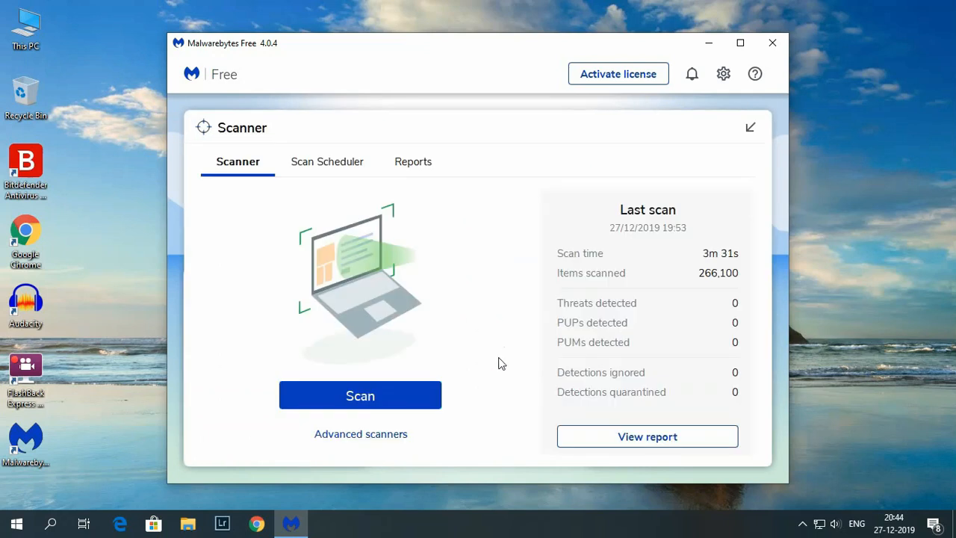
mouse_move(725, 266)
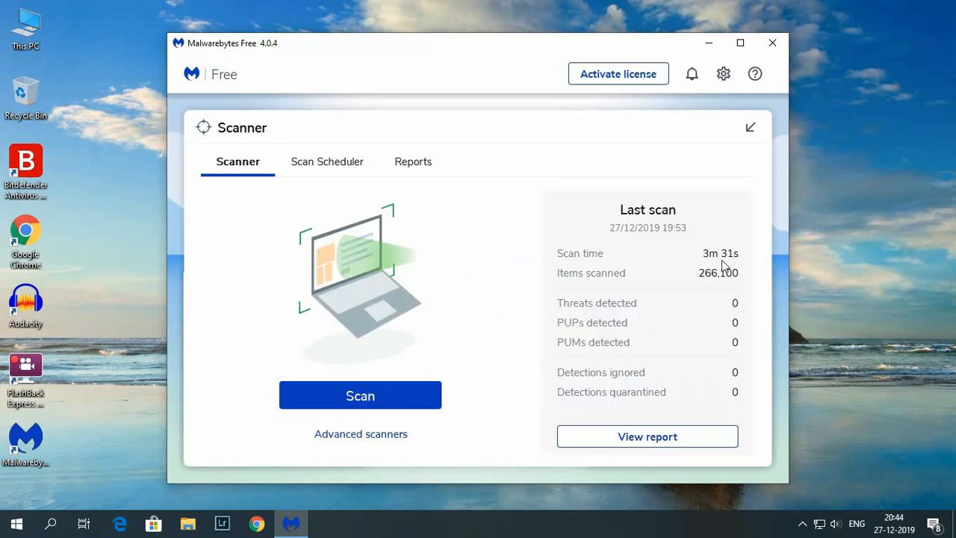
mouse_move(720, 269)
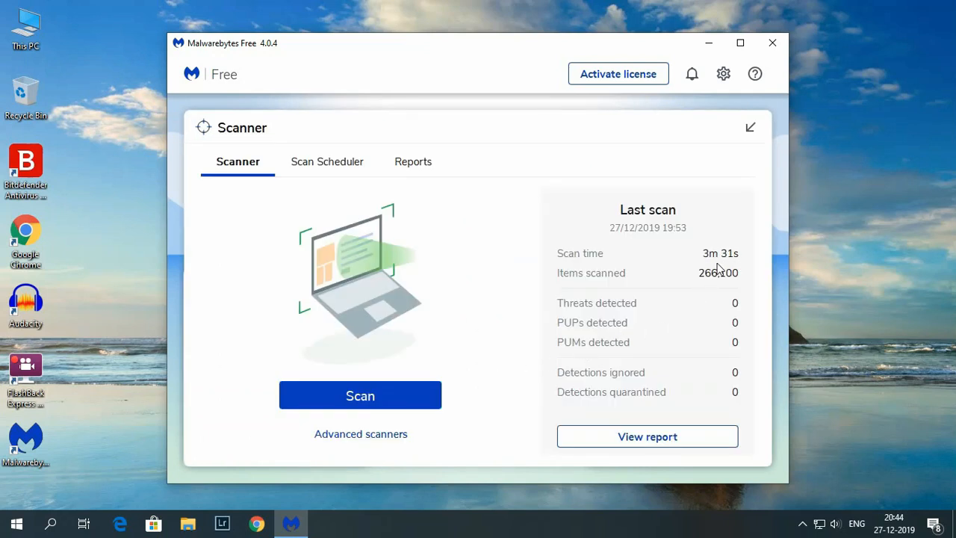
mouse_move(699, 282)
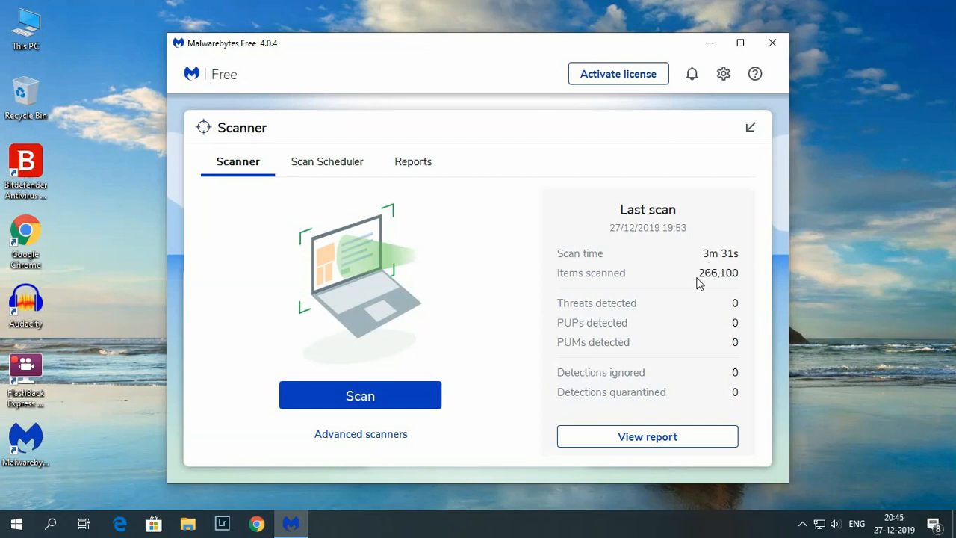
mouse_move(690, 292)
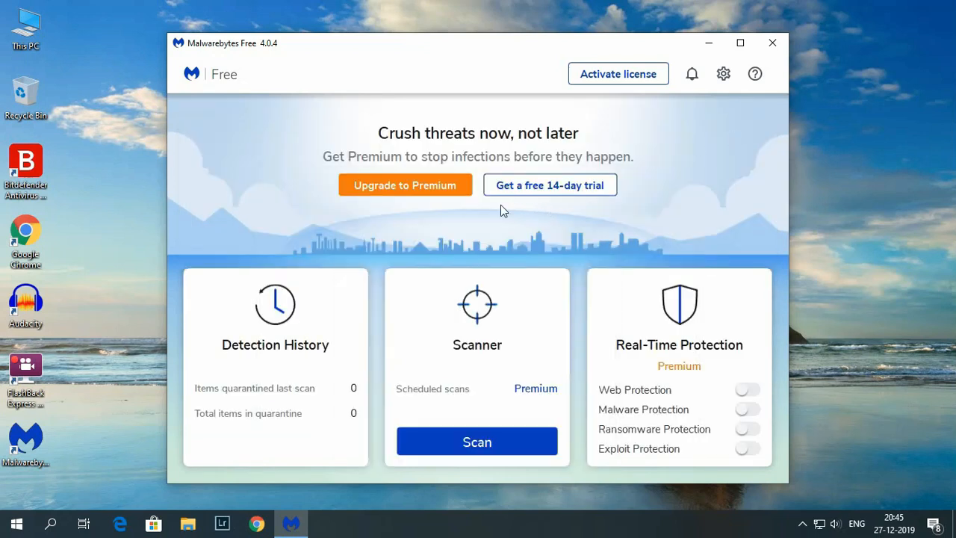
mouse_move(437, 230)
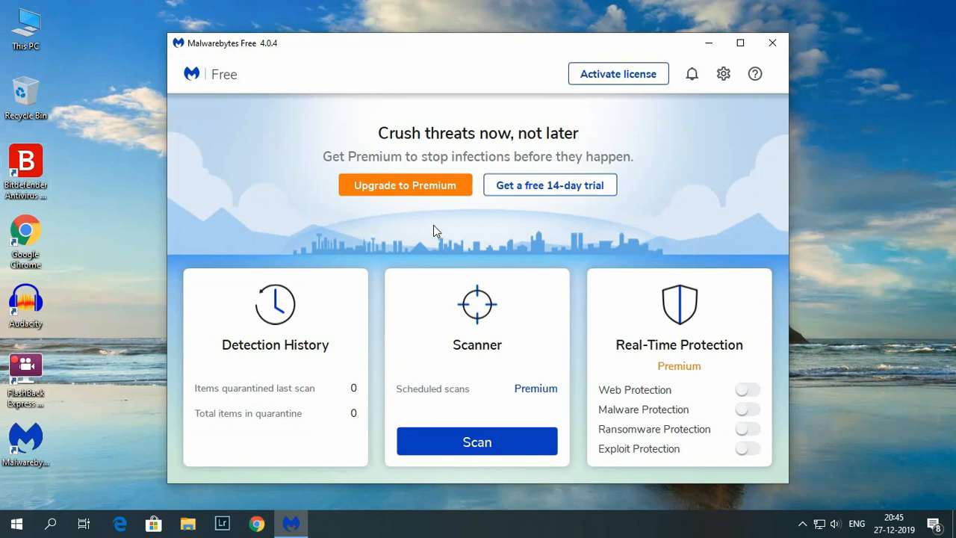
mouse_move(669, 370)
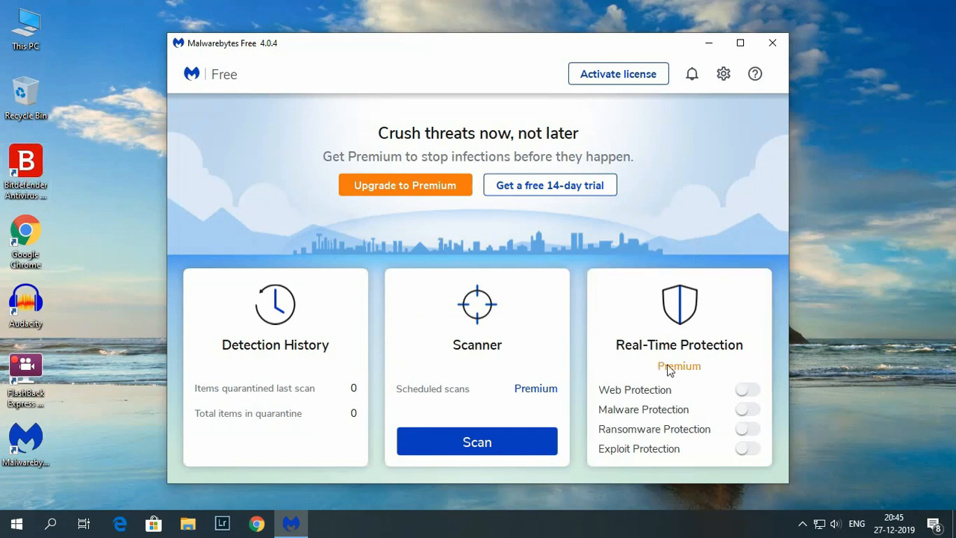
mouse_move(675, 372)
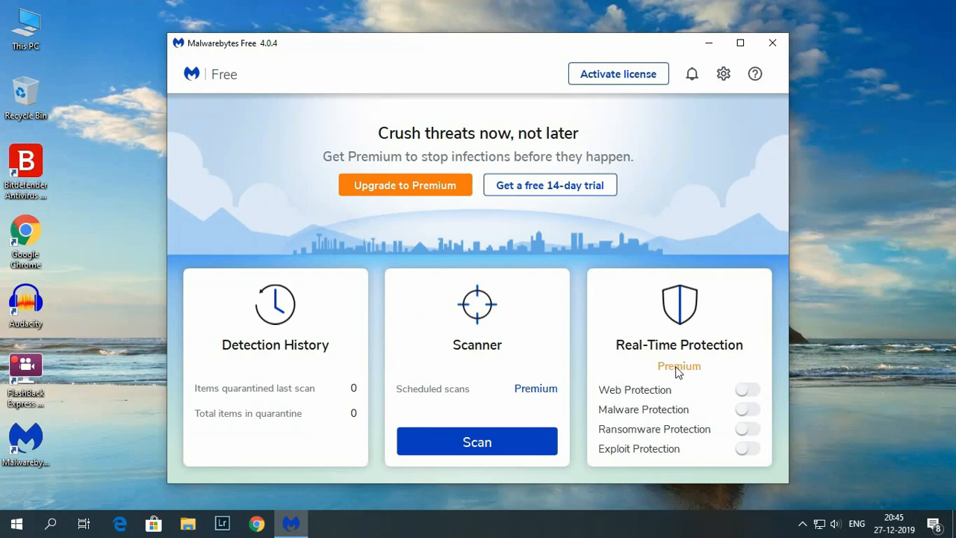
mouse_move(659, 368)
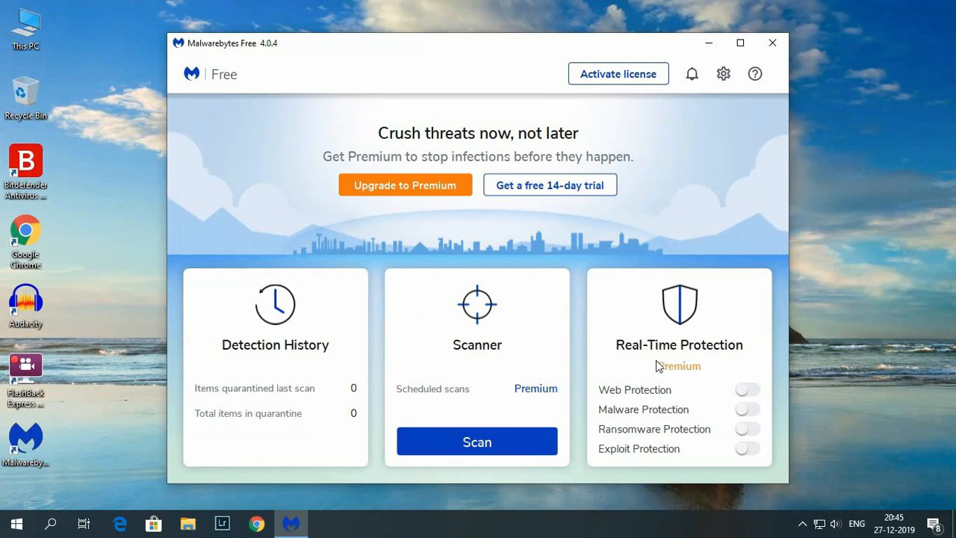
mouse_move(466, 233)
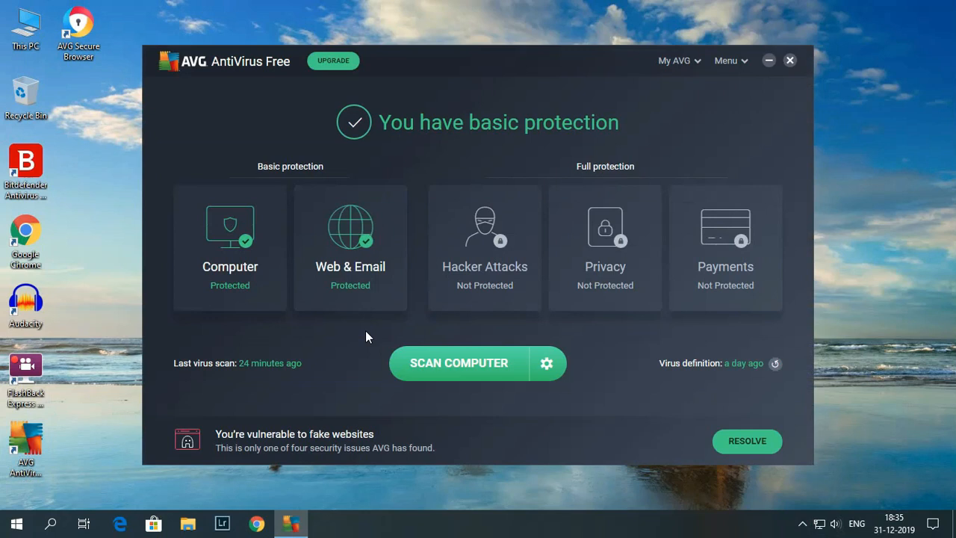
mouse_move(230, 246)
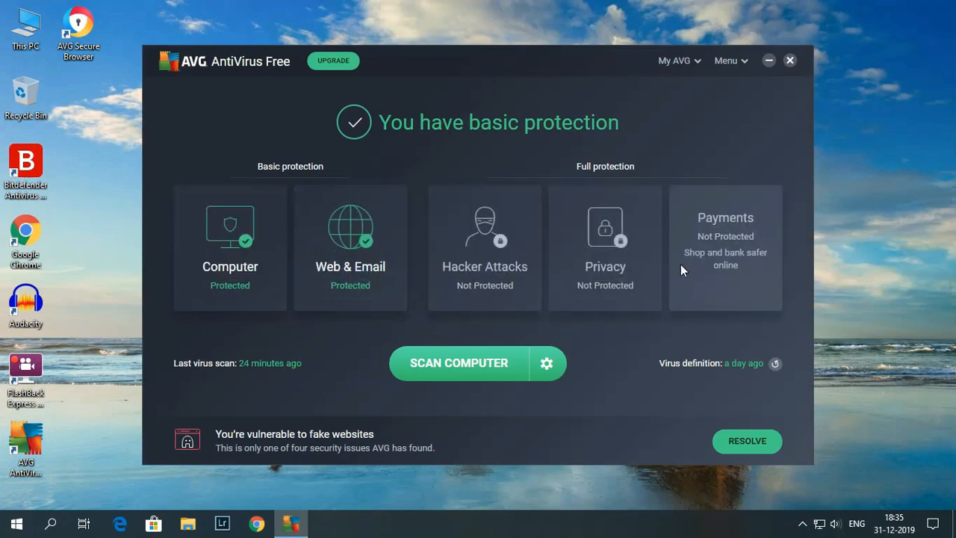
Step: Turn Email Shield back on under Web & Email so it reports Protected
left_click(350, 247)
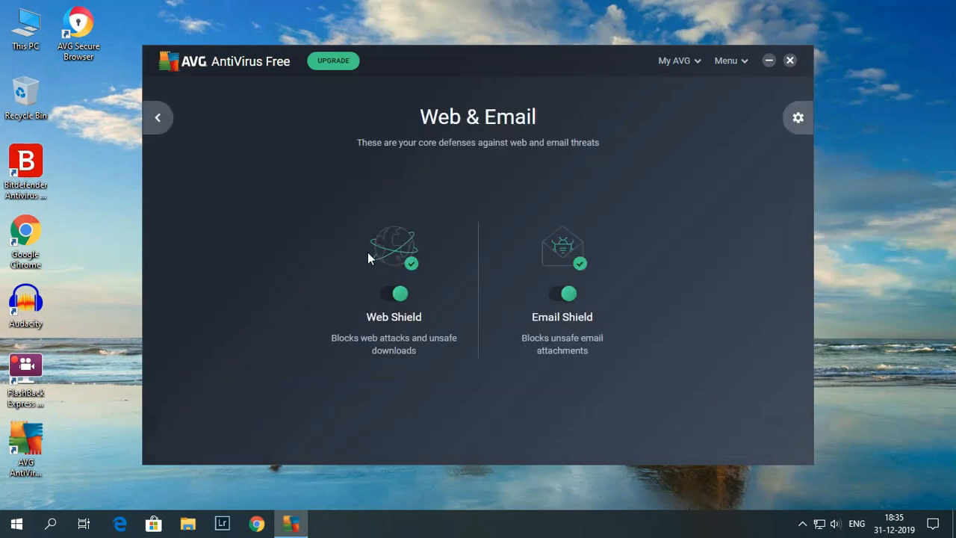
mouse_move(389, 252)
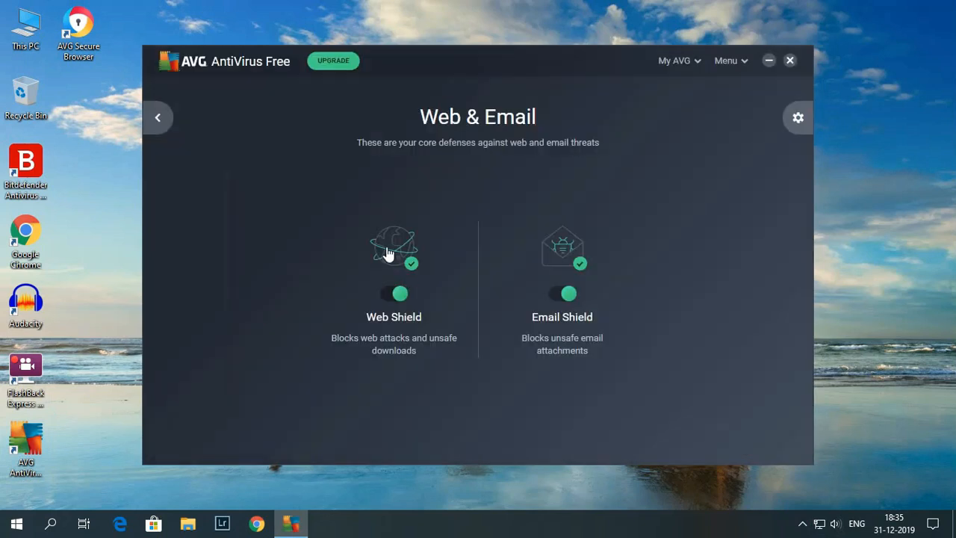
left_click(158, 117)
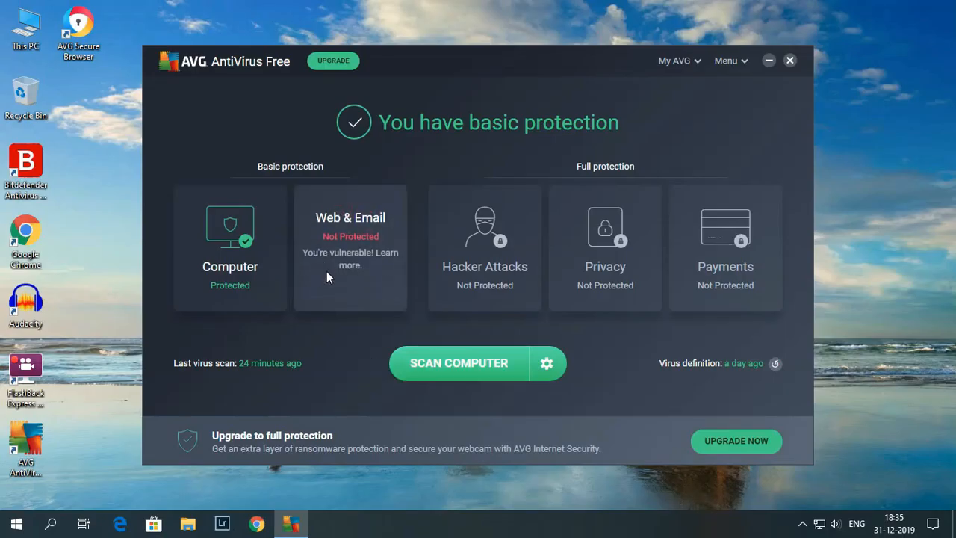
mouse_move(332, 278)
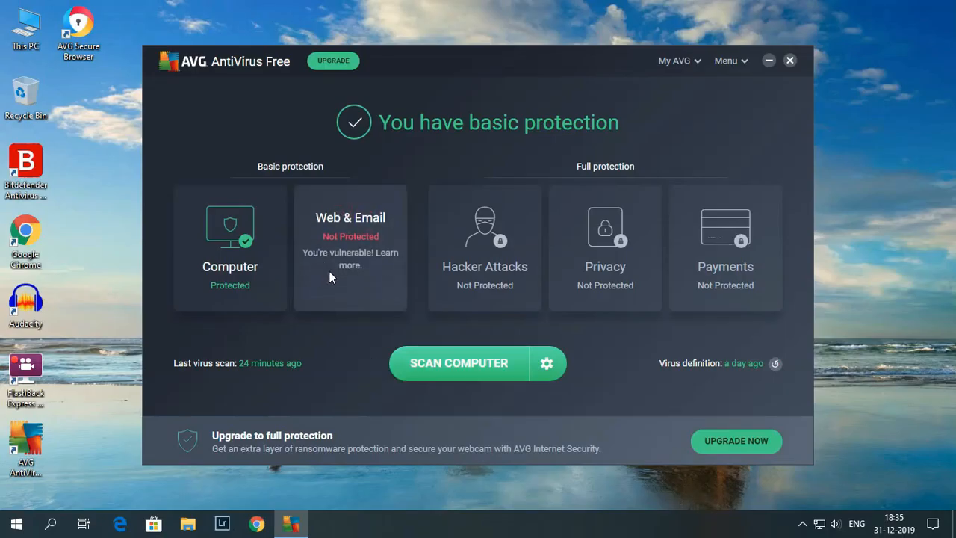
left_click(350, 247)
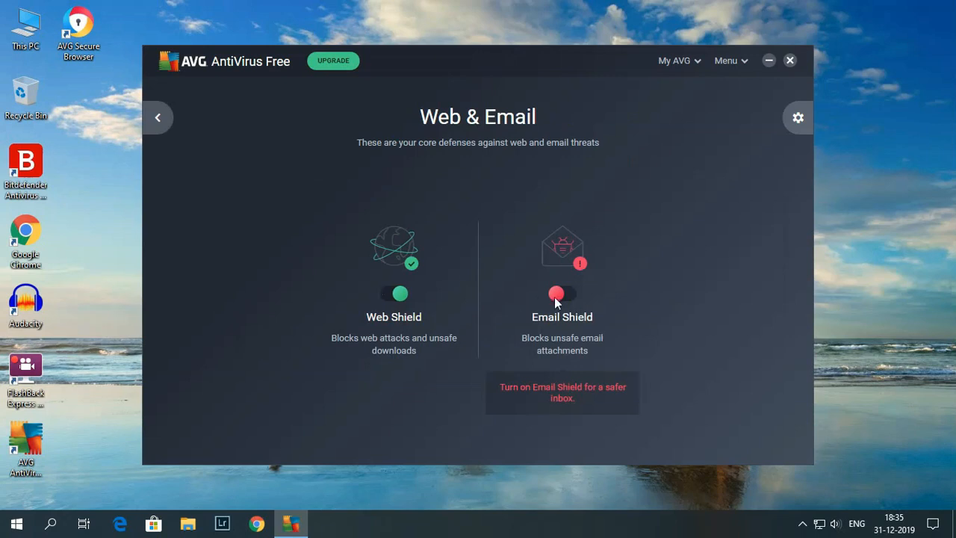
left_click(562, 293)
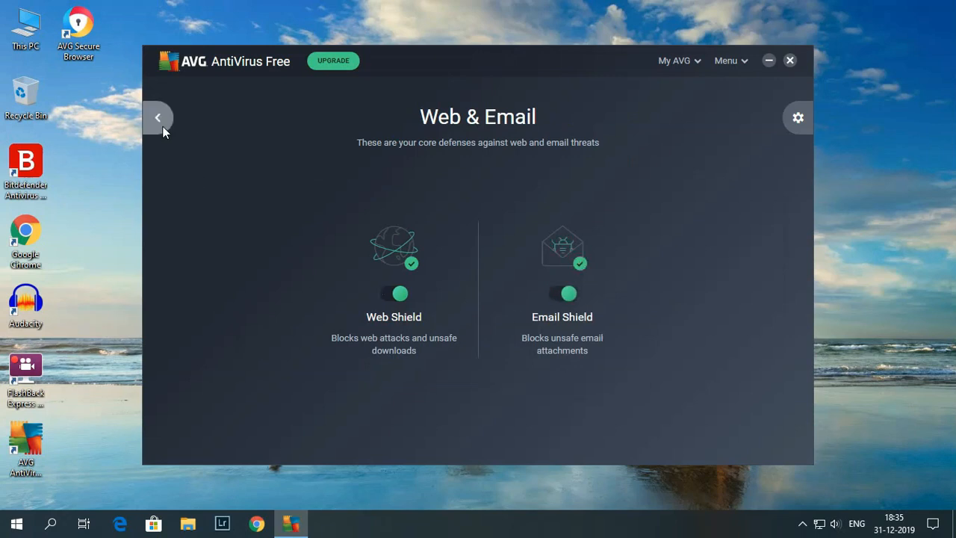
left_click(159, 116)
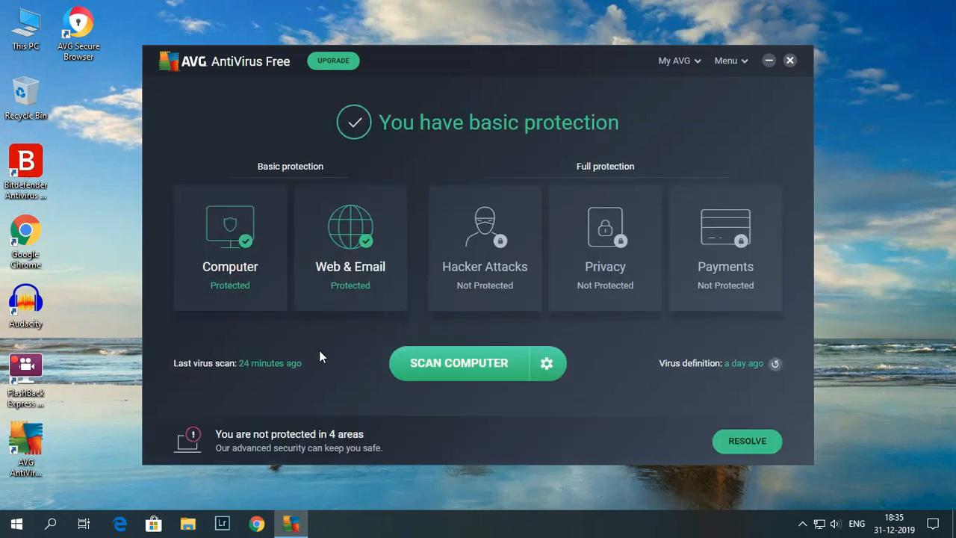
mouse_move(681, 60)
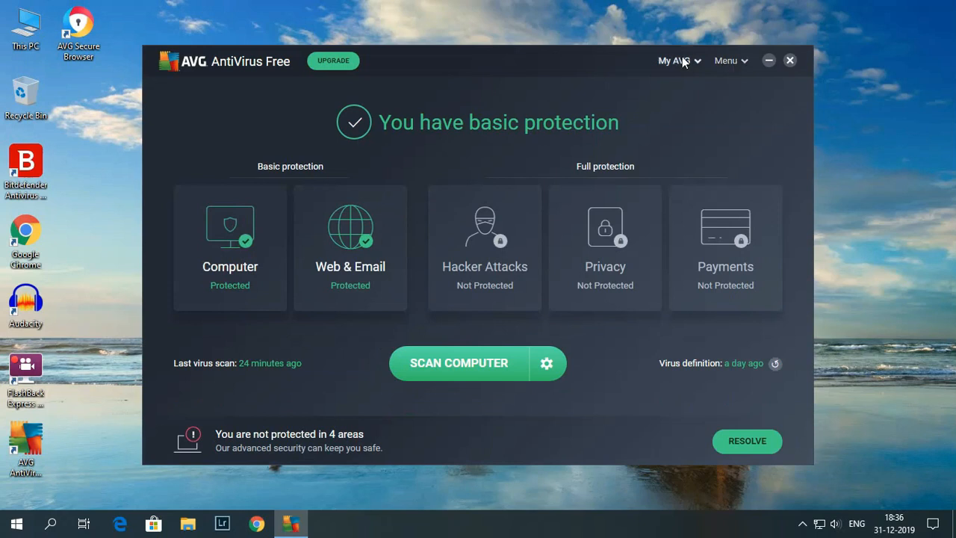
Step: Show the empty Quarantine from the Menu
left_click(725, 60)
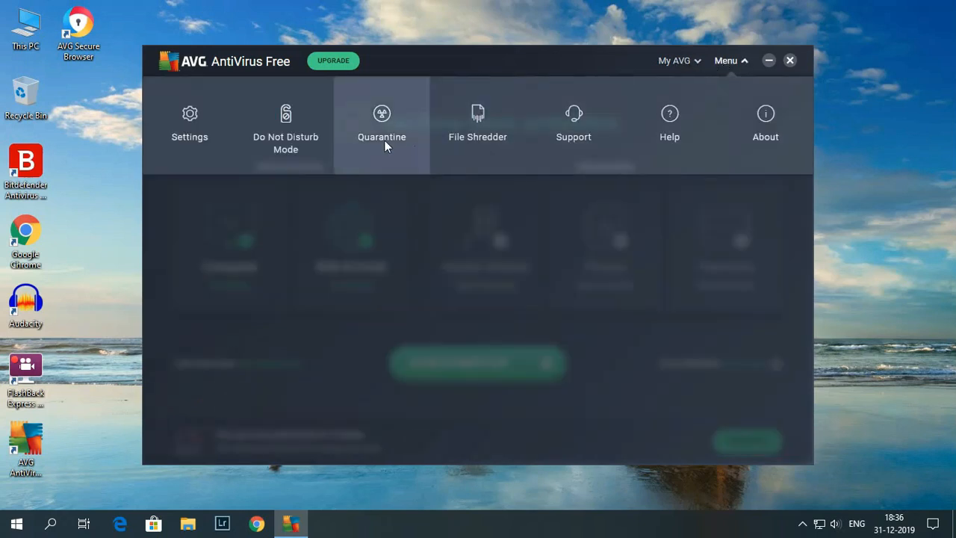
left_click(382, 122)
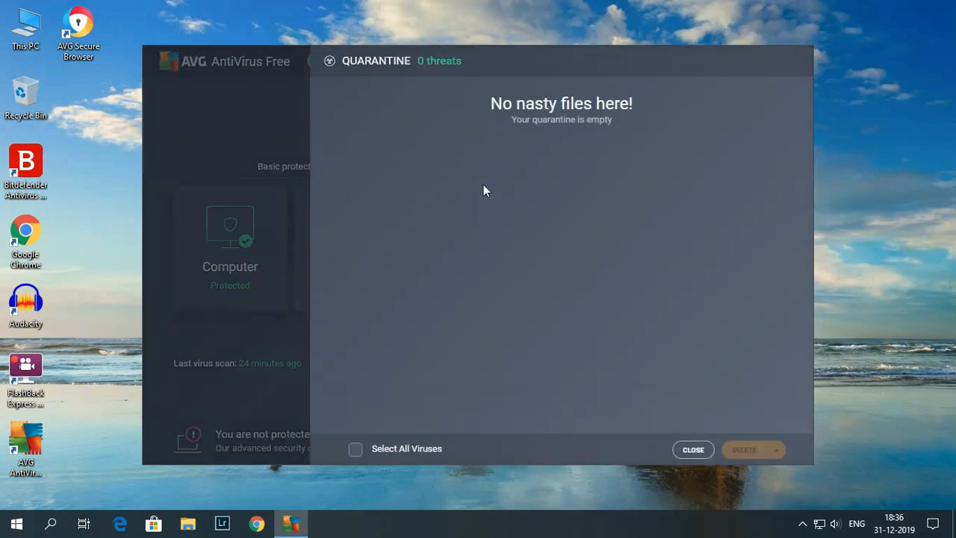
Step: Close Quarantine, browse Other Scans and return to the protection overview
left_click(694, 449)
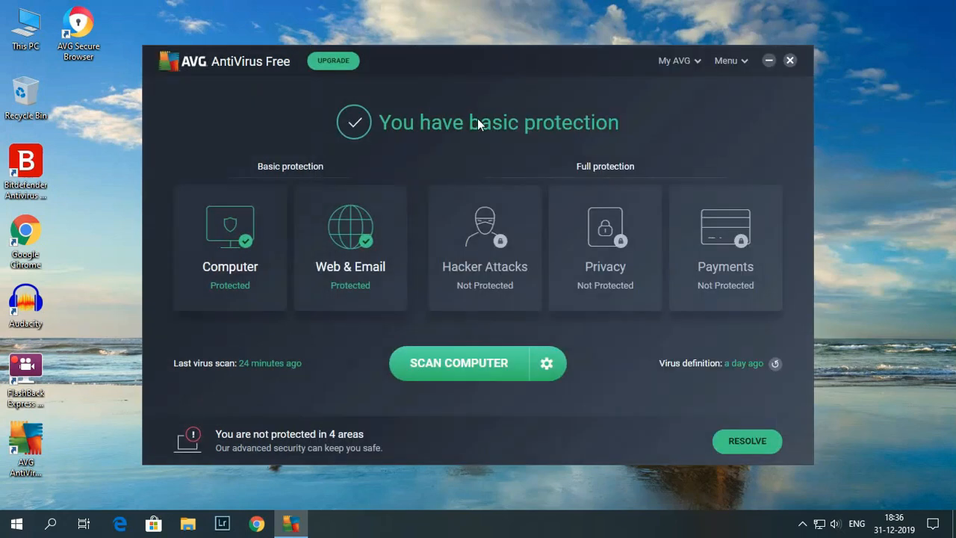
mouse_move(457, 156)
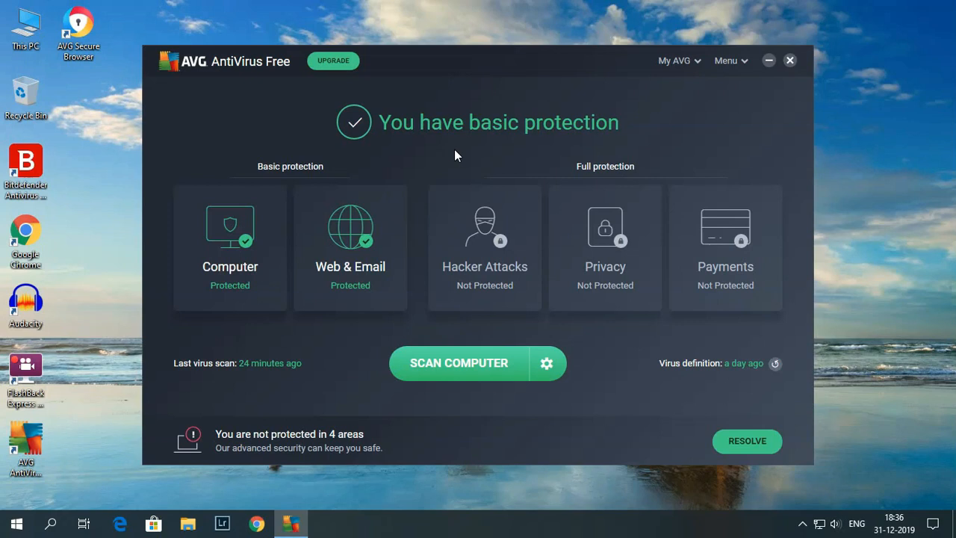
mouse_move(452, 157)
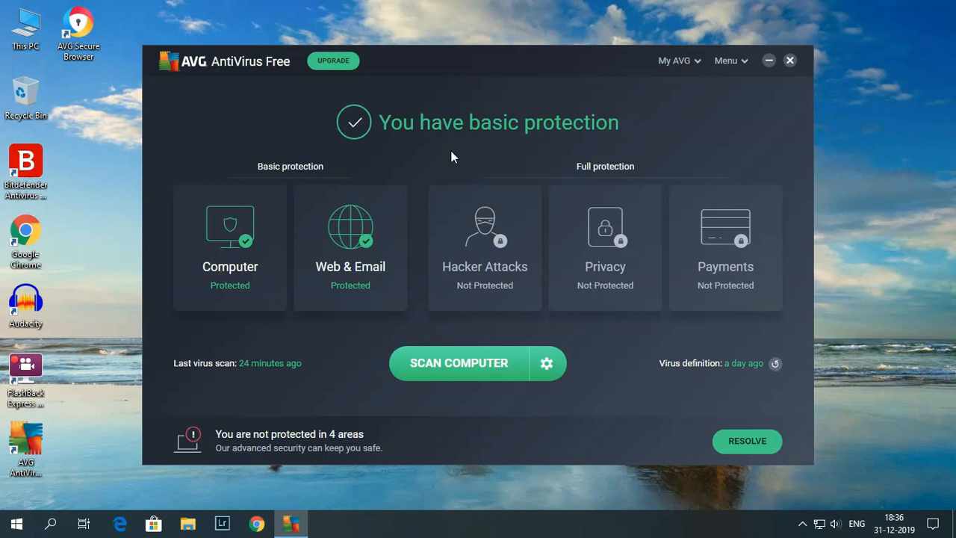
mouse_move(442, 157)
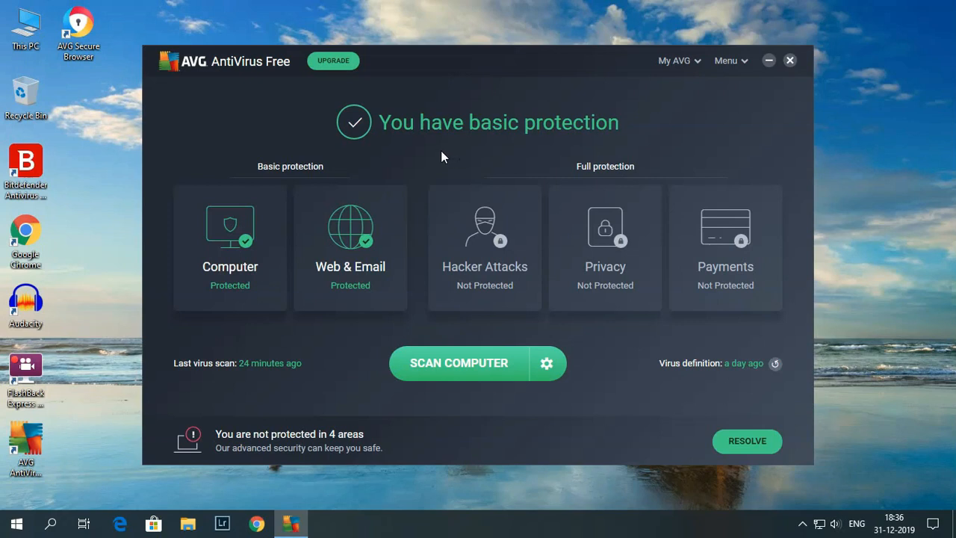
mouse_move(478, 372)
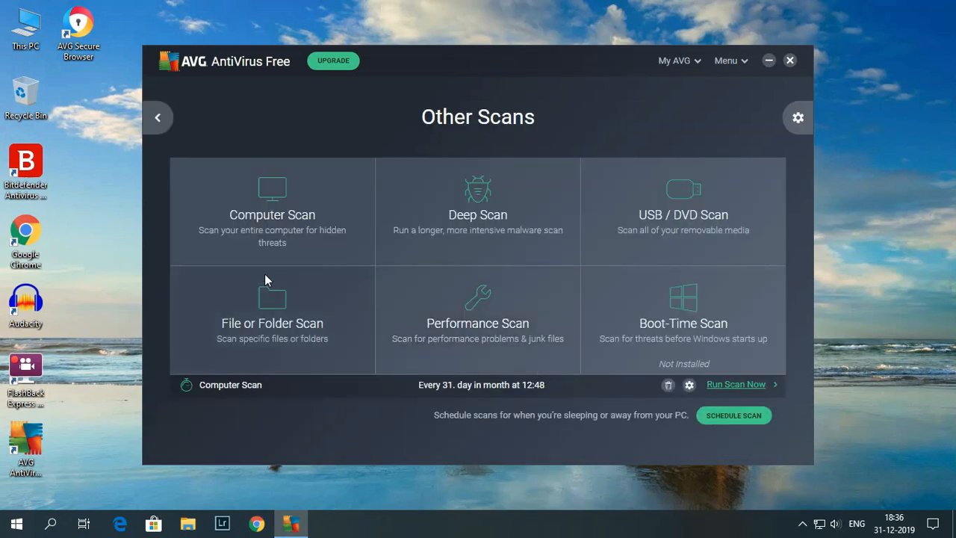
left_click(159, 117)
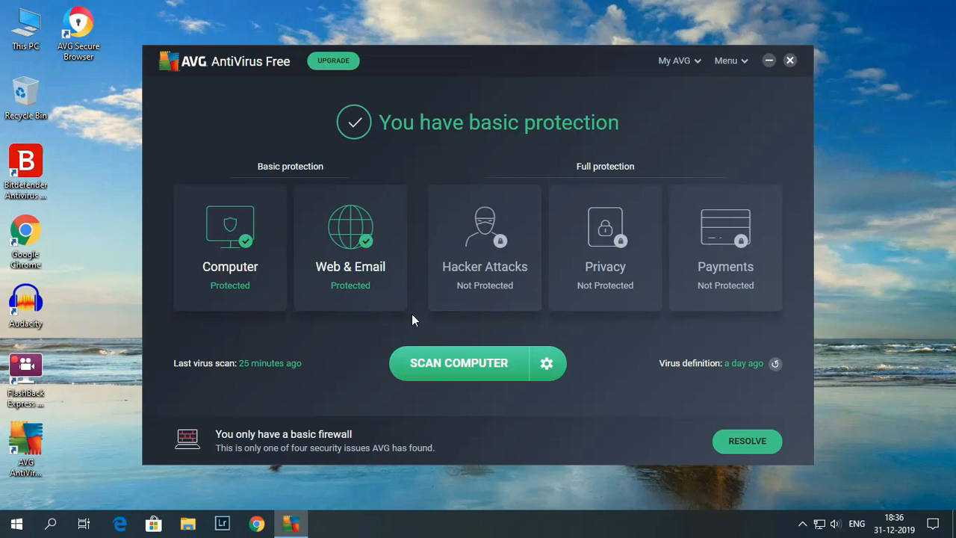
mouse_move(681, 67)
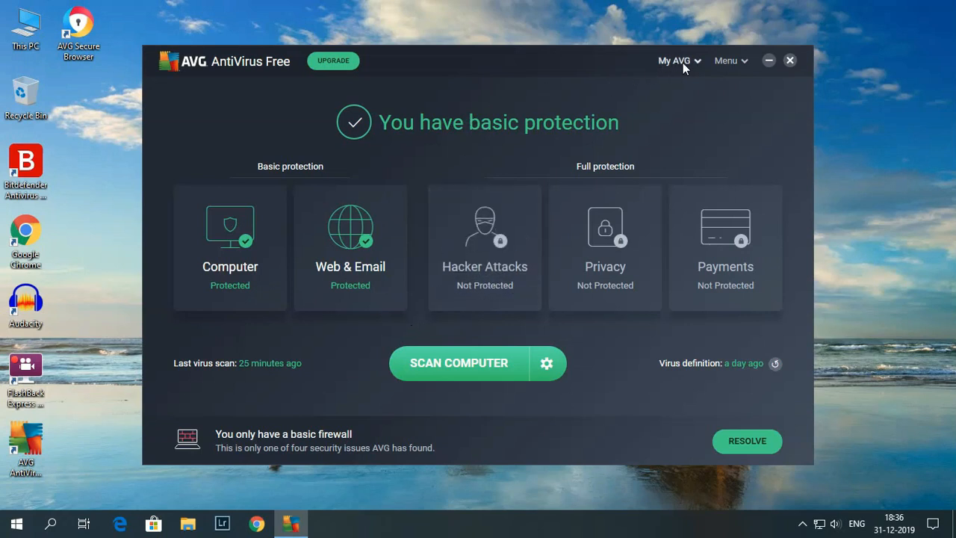
Step: Show the My AVG product list and select the Mobile Security tile
left_click(676, 60)
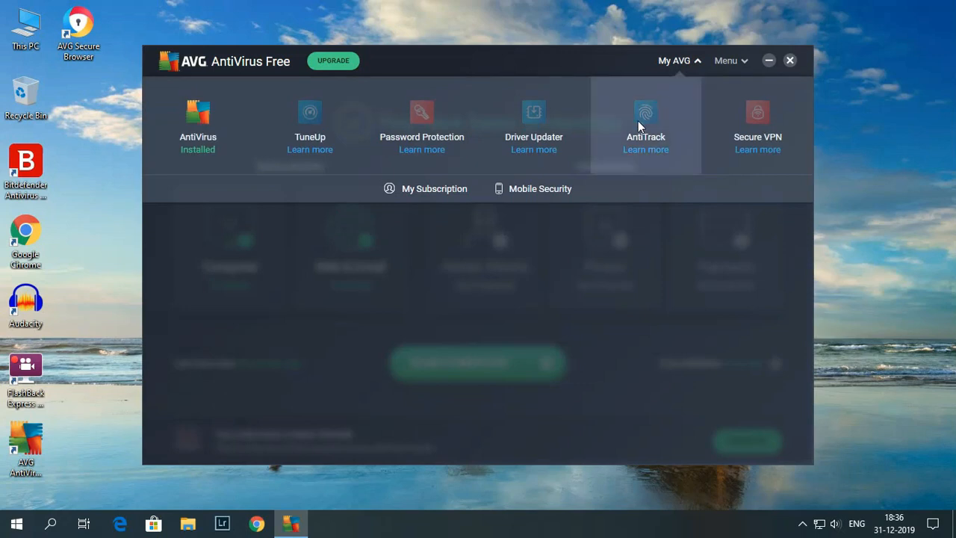
mouse_move(466, 159)
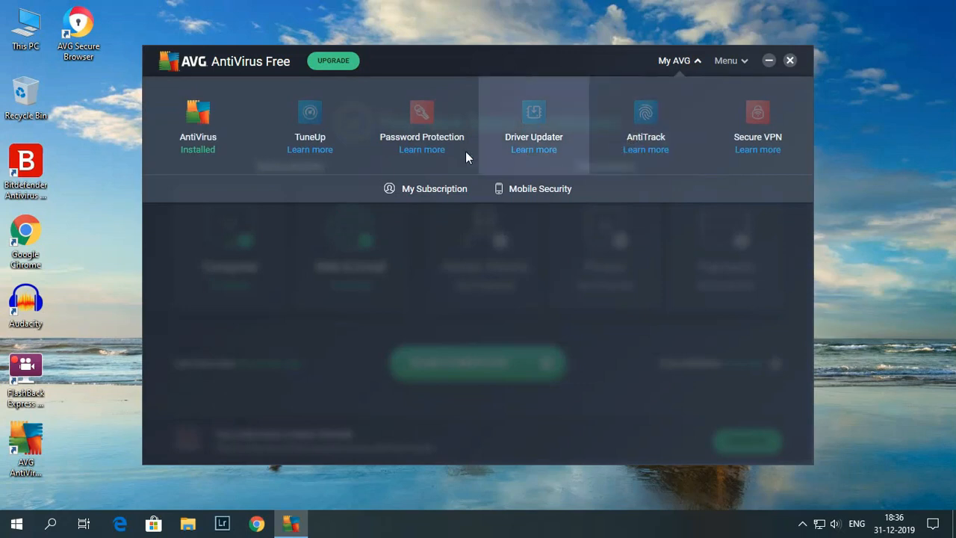
mouse_move(309, 127)
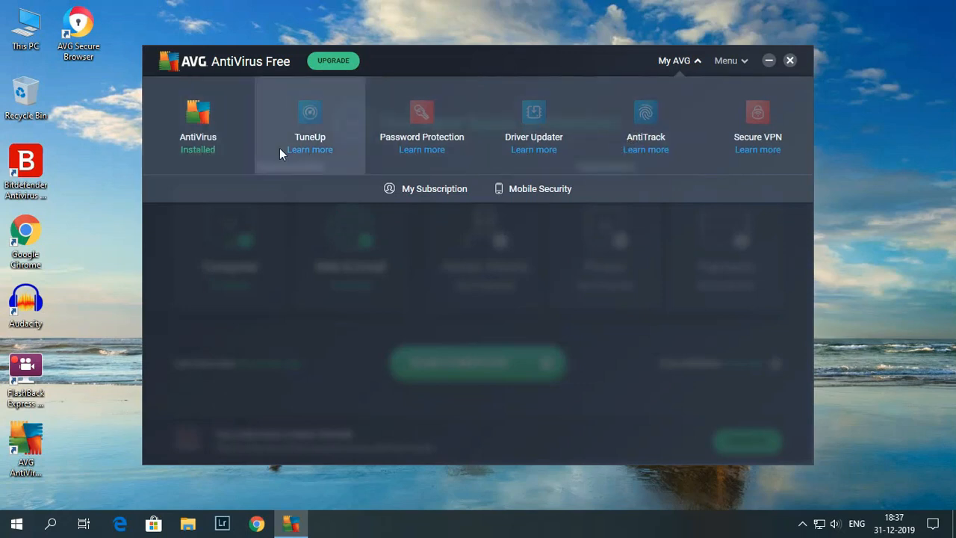
mouse_move(679, 271)
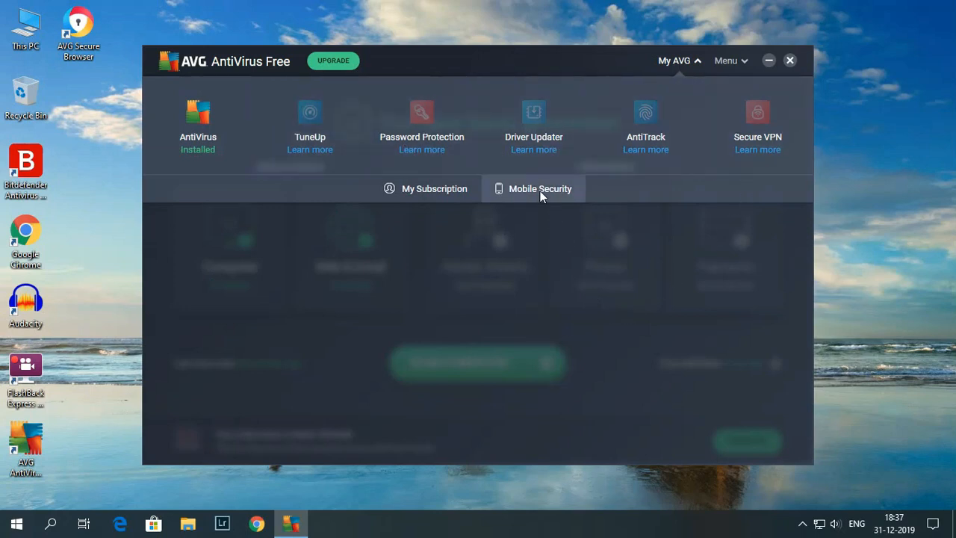
left_click(540, 188)
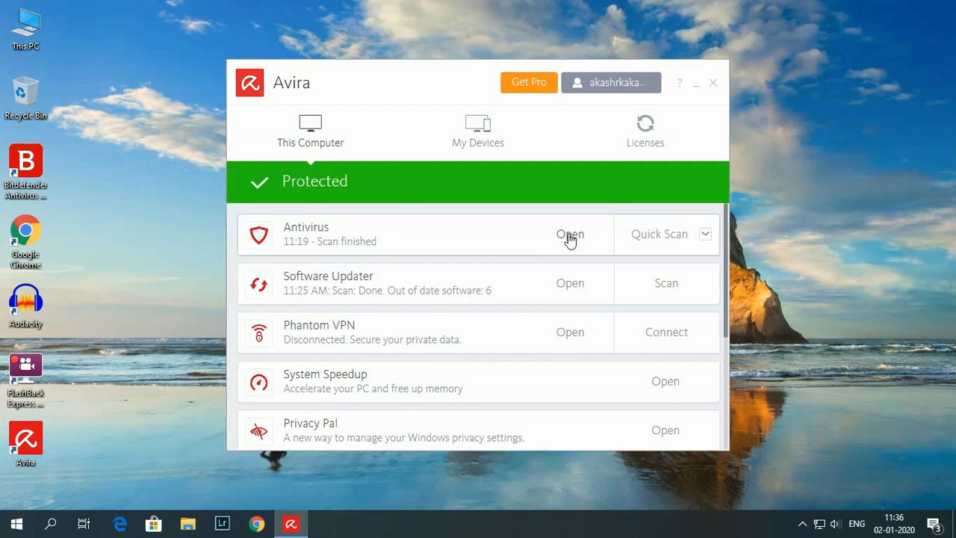
Step: Enter the Avira Antivirus module and view its available scan types
left_click(571, 233)
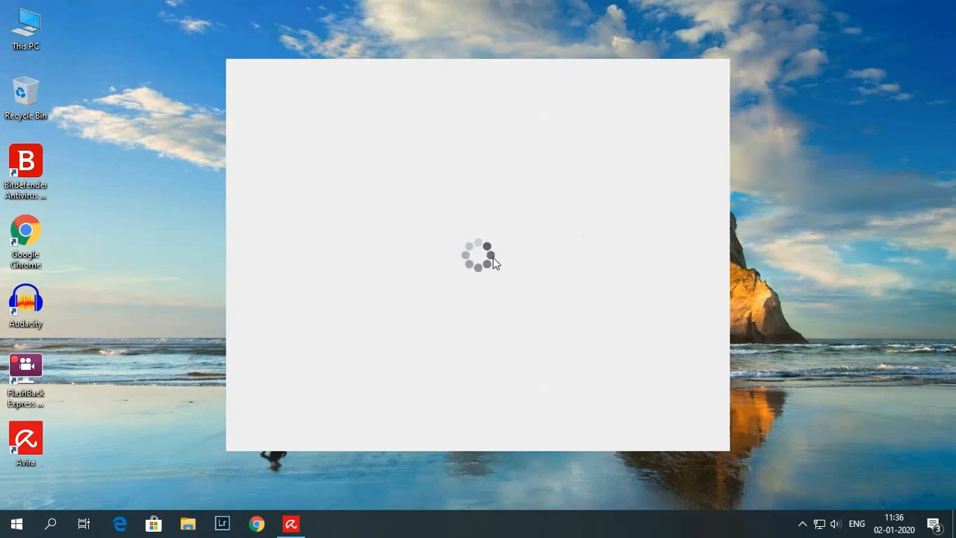
left_click(290, 523)
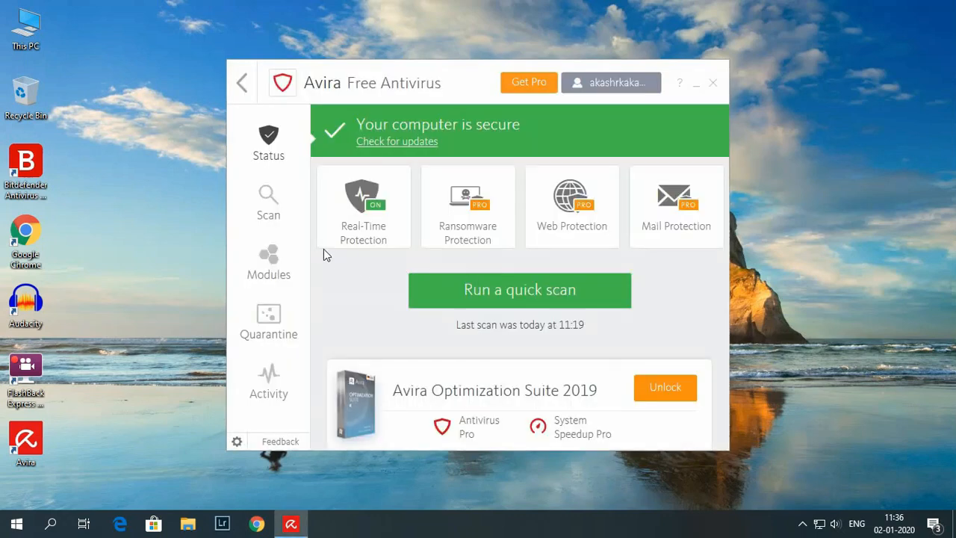
mouse_move(276, 216)
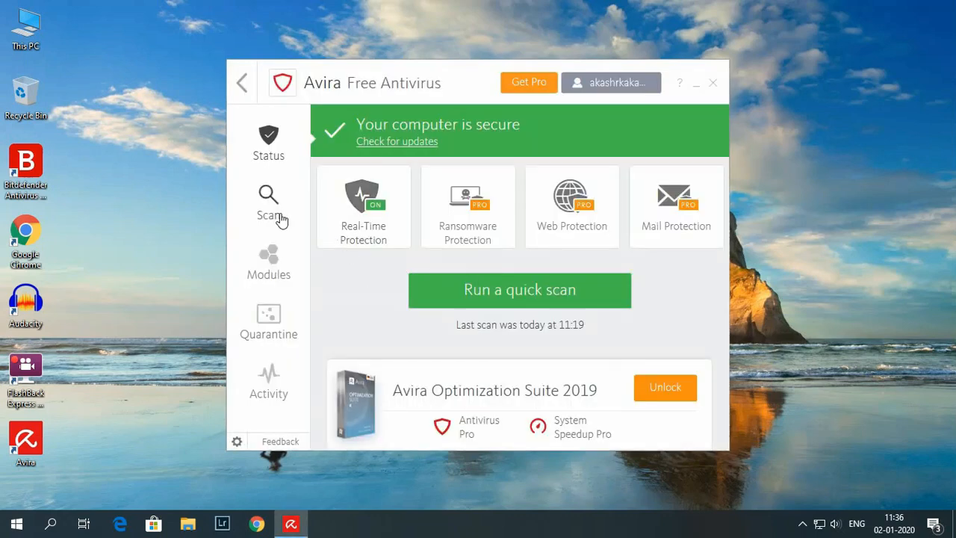
left_click(269, 202)
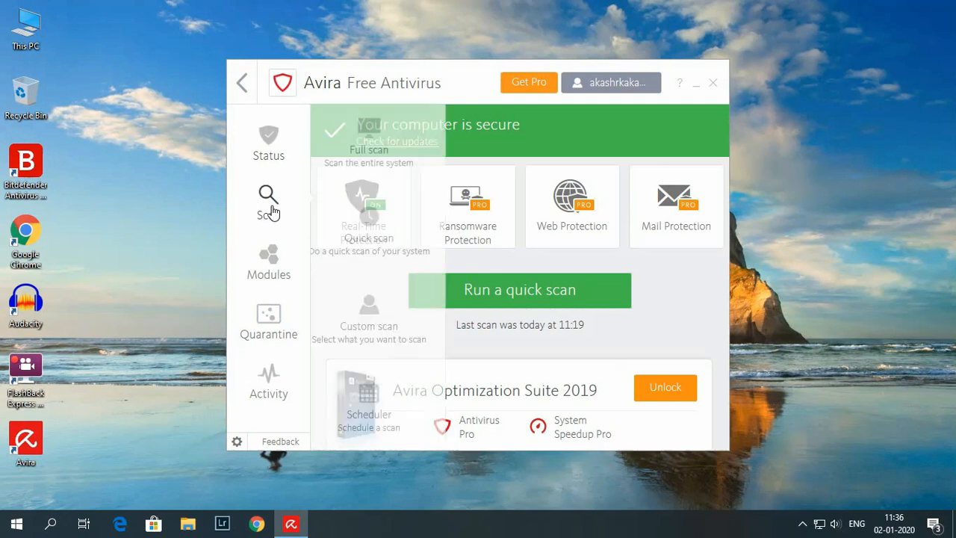
left_click(269, 202)
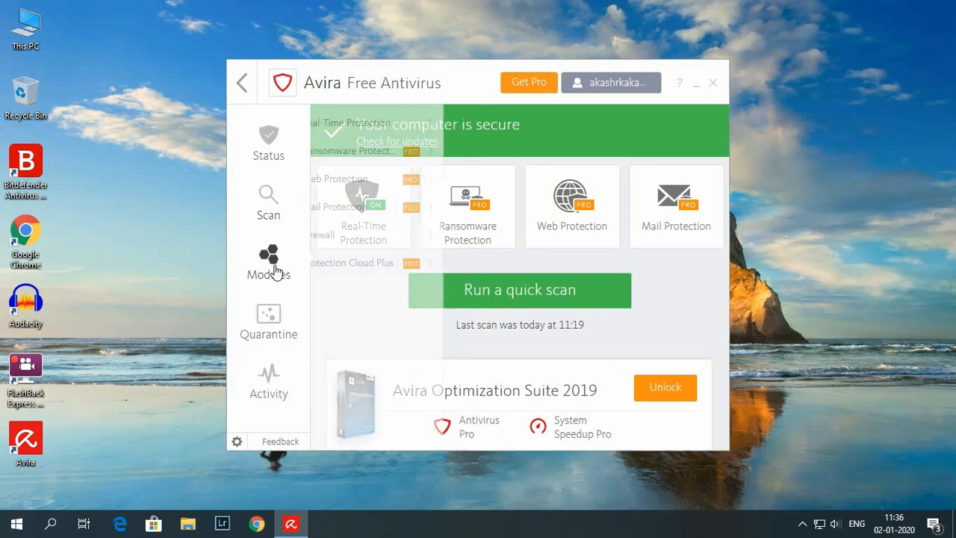
Step: Review the Modules list and the empty Quarantine, then return to Status
left_click(269, 261)
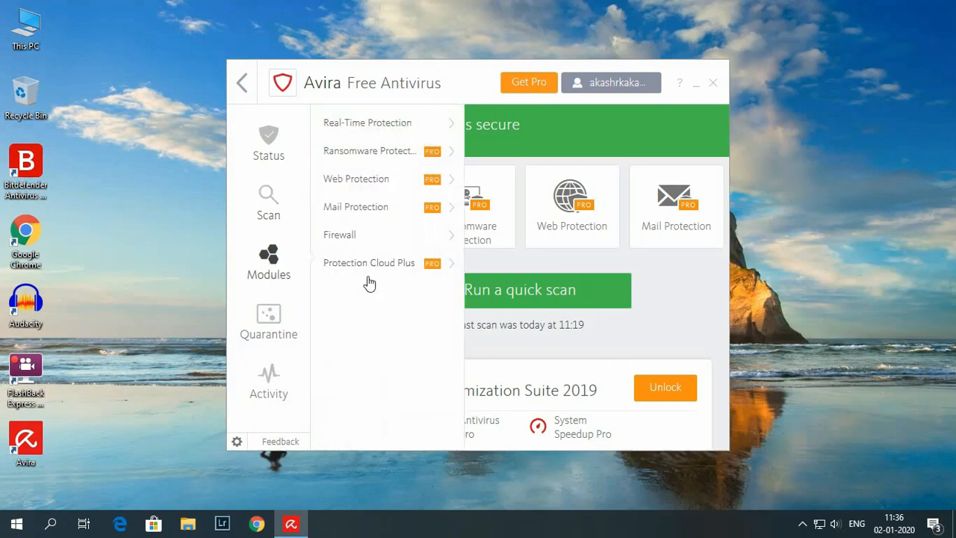
left_click(269, 321)
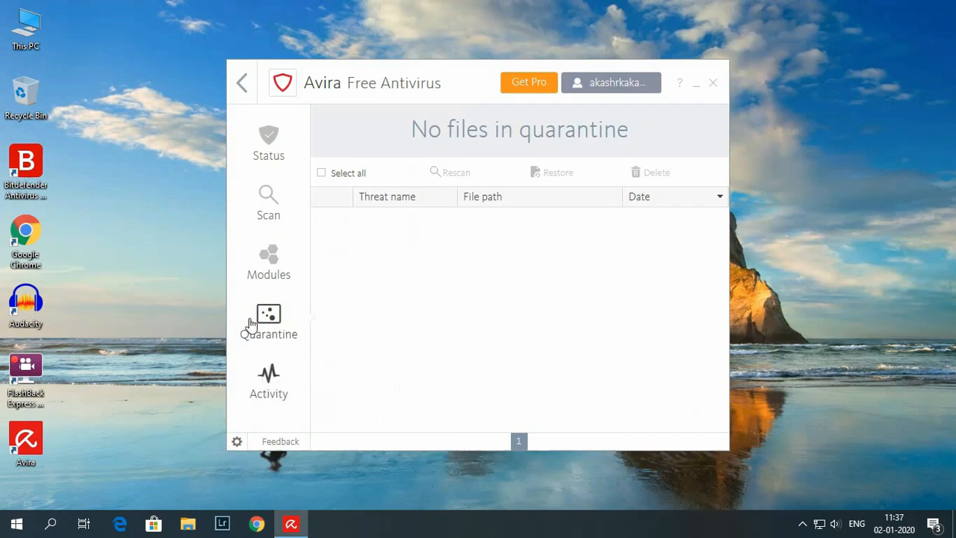
left_click(269, 142)
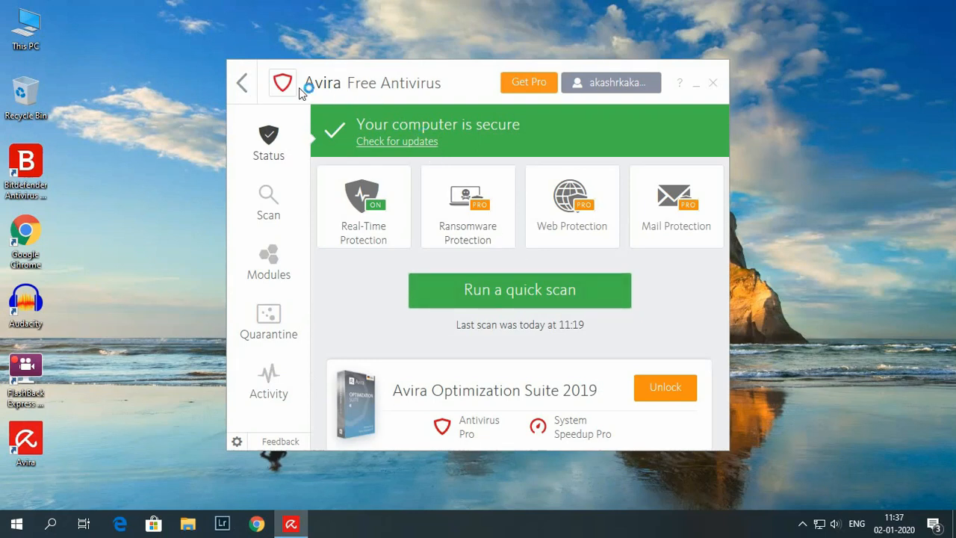
Step: Return to the Avira launcher and scroll its app list down to Home Guard
left_click(520, 290)
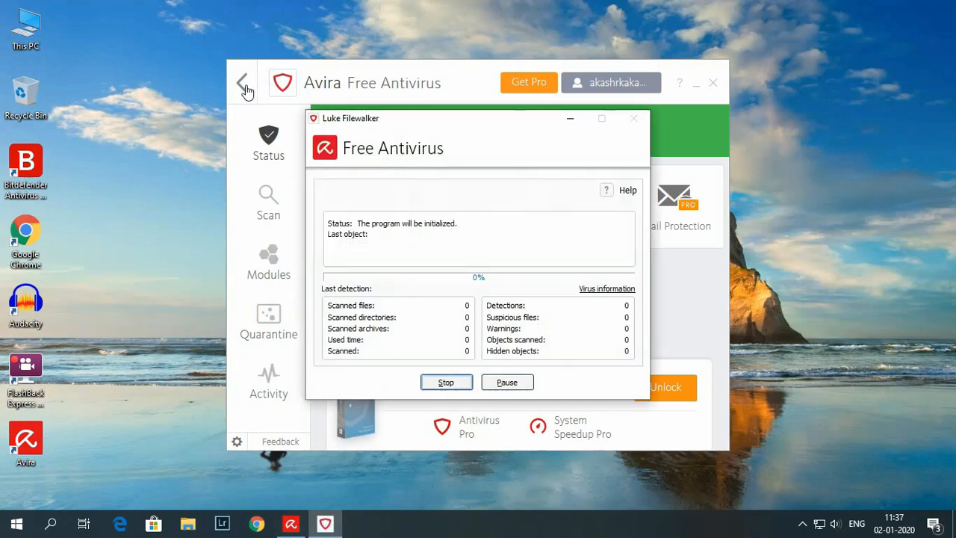
mouse_move(571, 125)
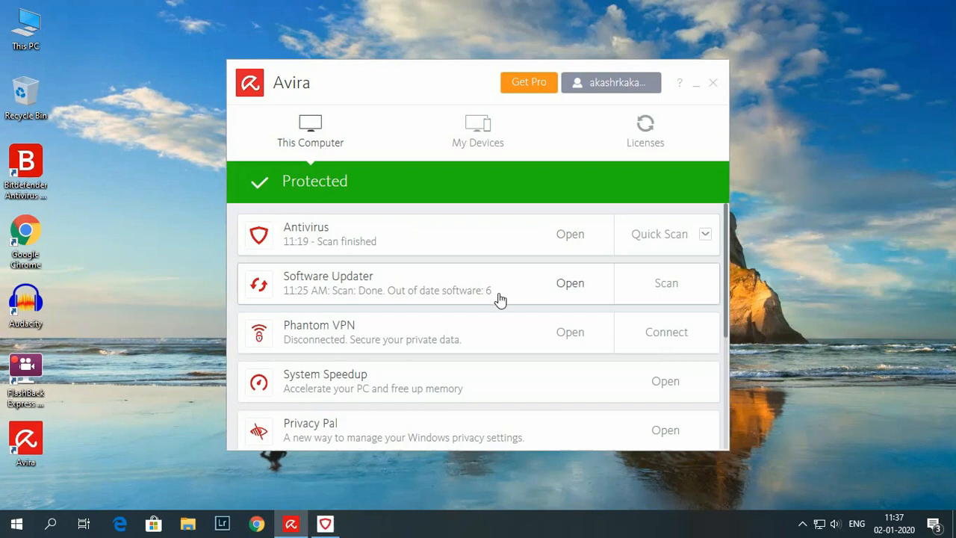
mouse_move(426, 300)
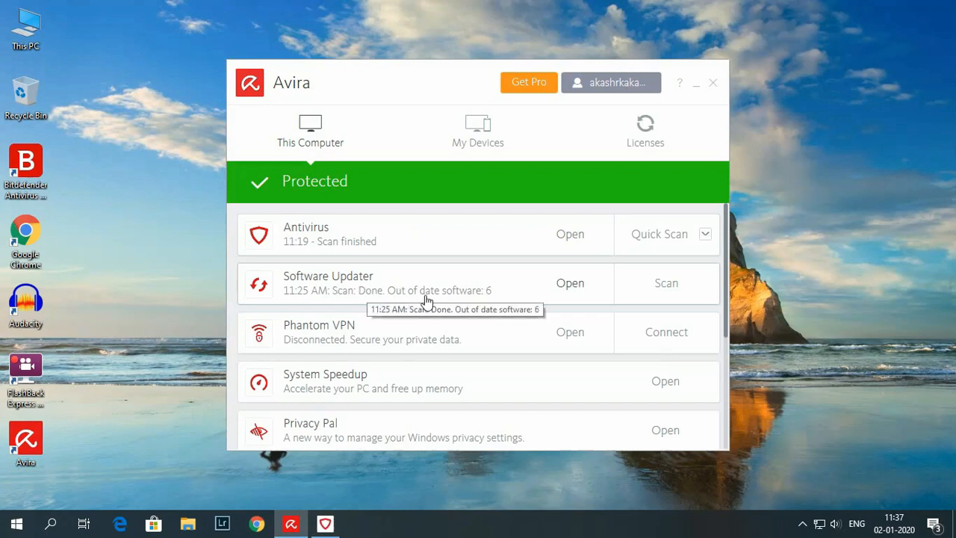
mouse_move(386, 353)
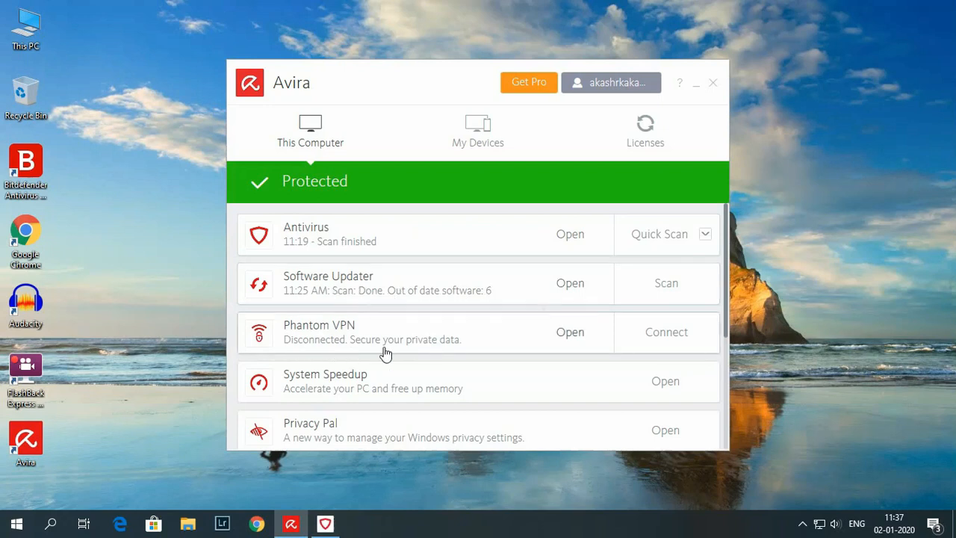
scroll("down", 3)
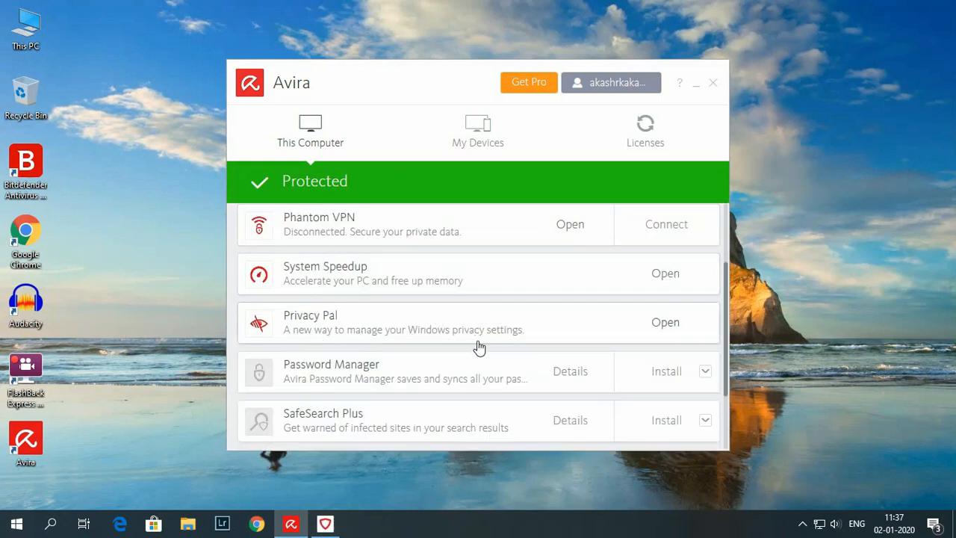
scroll("down", 3)
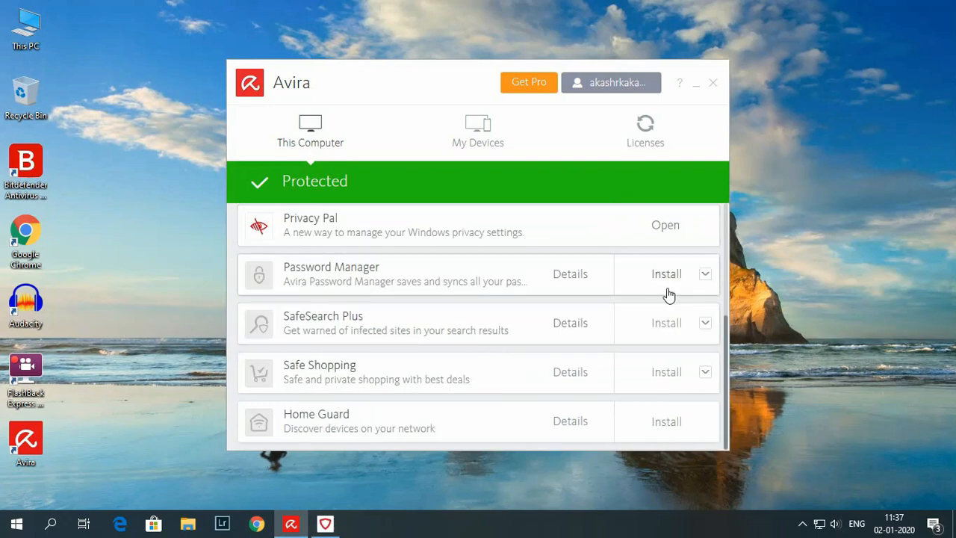
mouse_move(684, 332)
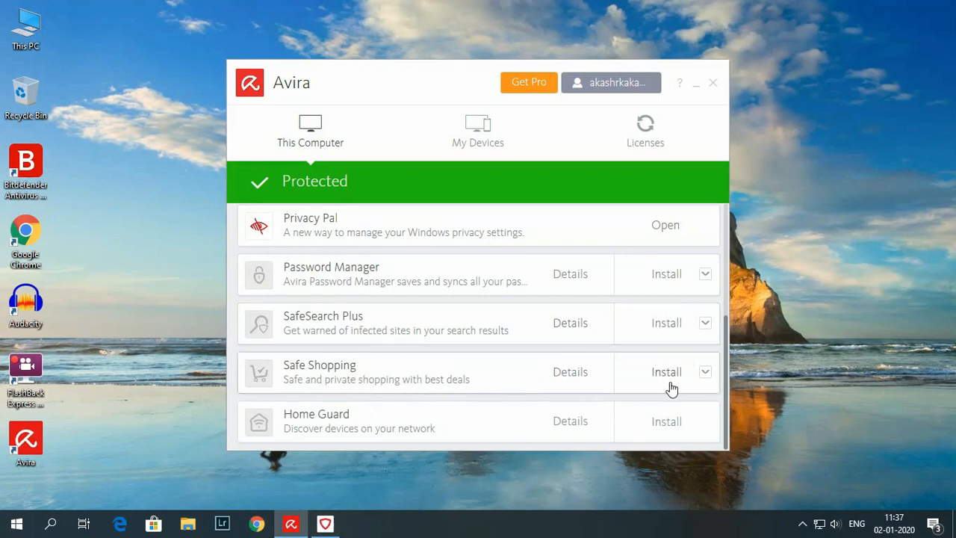
mouse_move(463, 437)
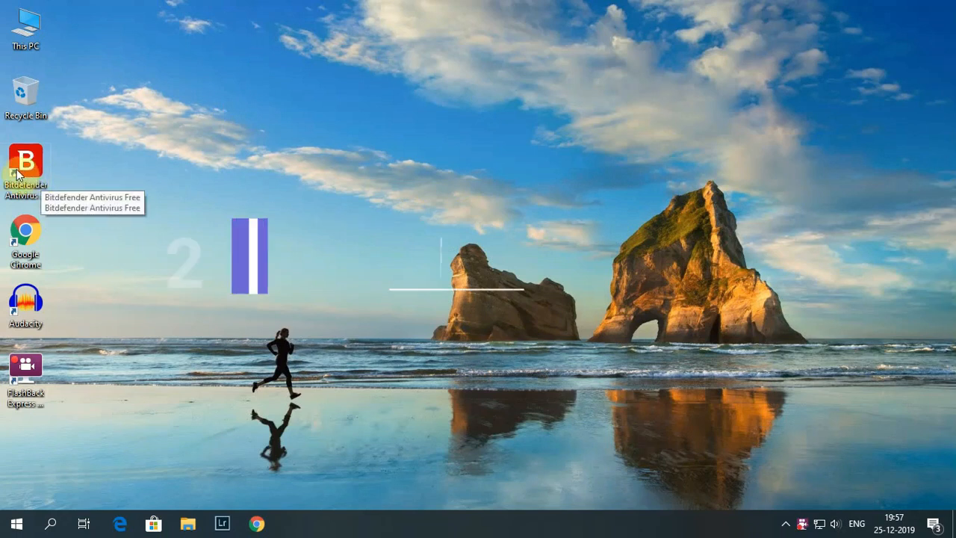
Step: Launch Bitdefender Antivirus Free Edition and review its Events history
double_click(26, 158)
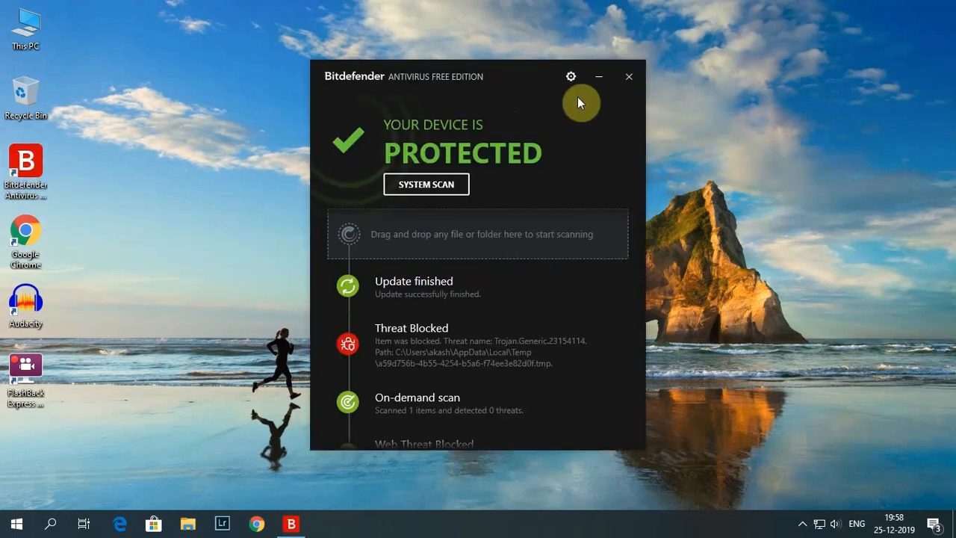
left_click(570, 76)
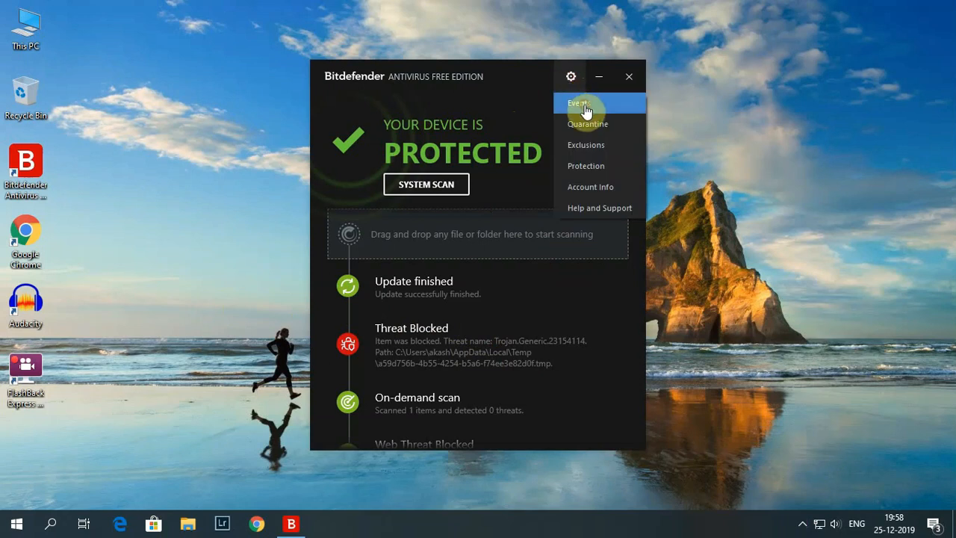
left_click(576, 103)
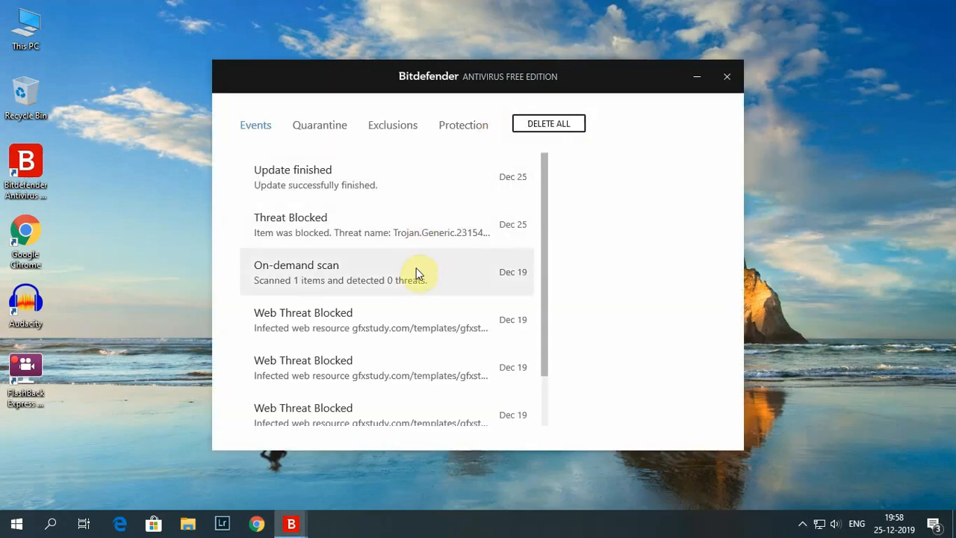
scroll("down", 3)
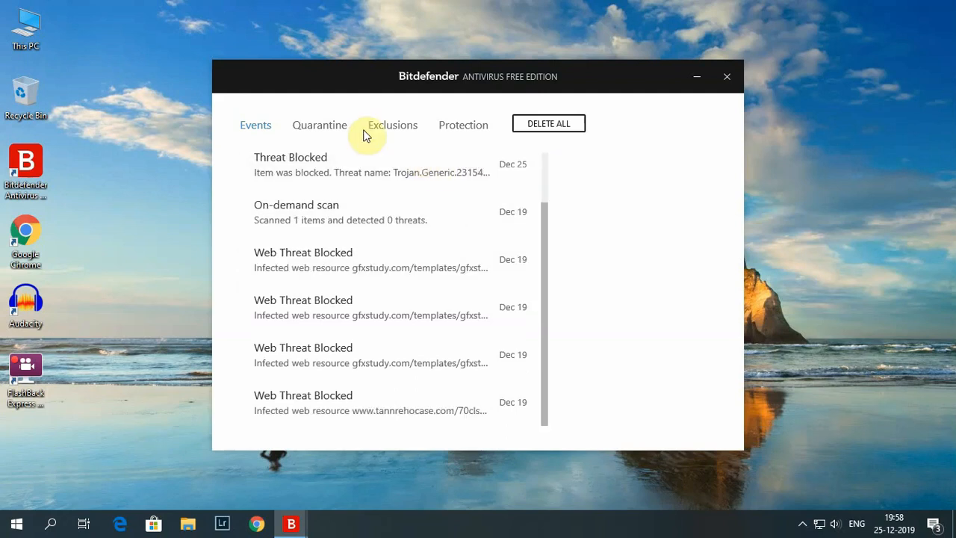
Step: Review the Quarantine and Exclusions lists, then return to the dashboard
left_click(320, 125)
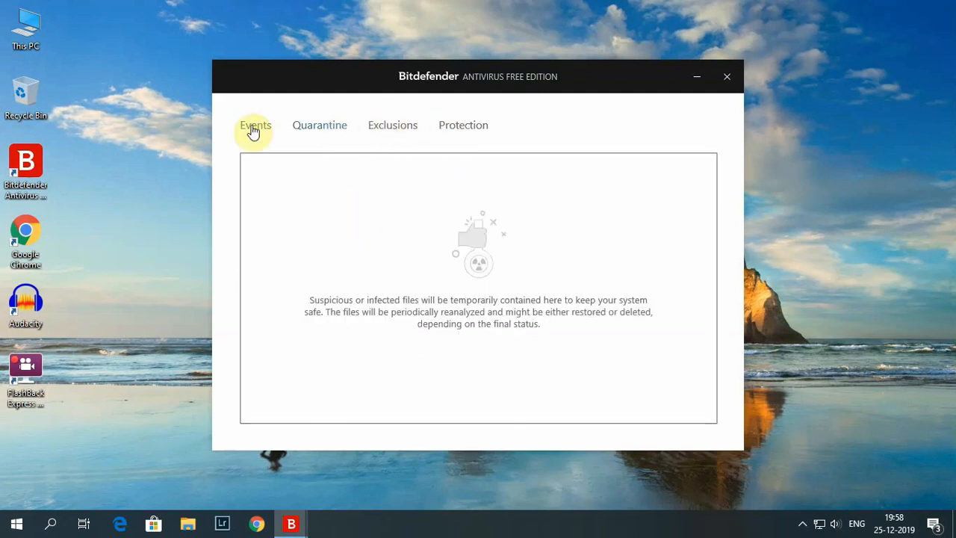
left_click(391, 125)
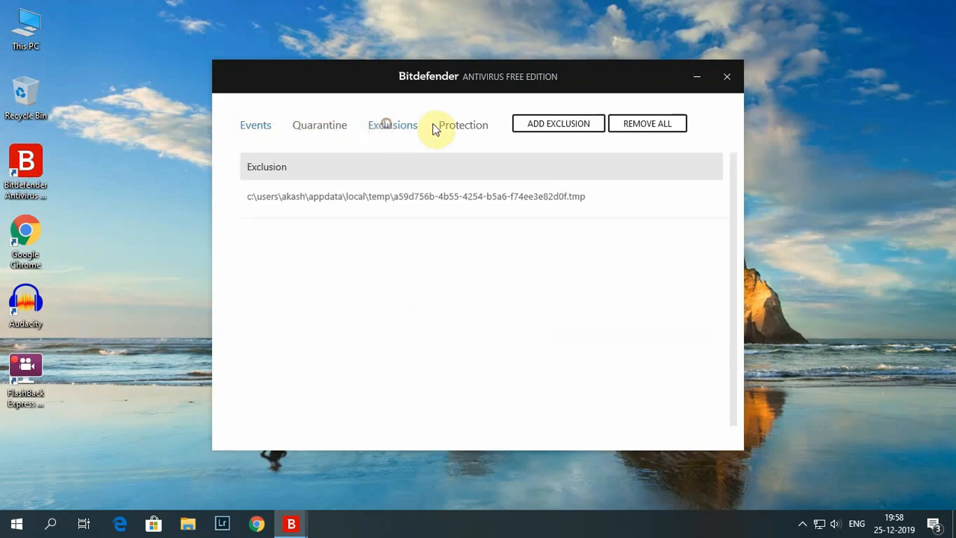
left_click(255, 126)
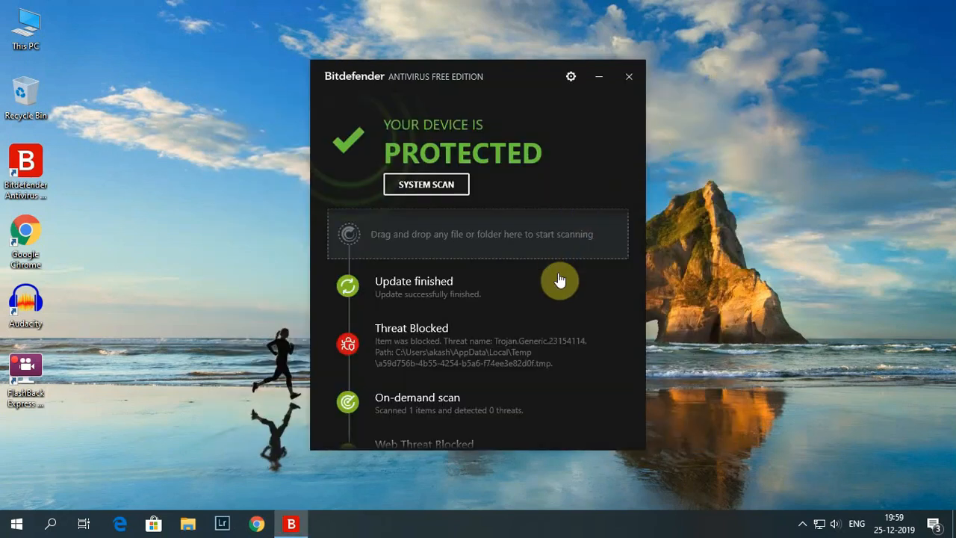
mouse_move(478, 223)
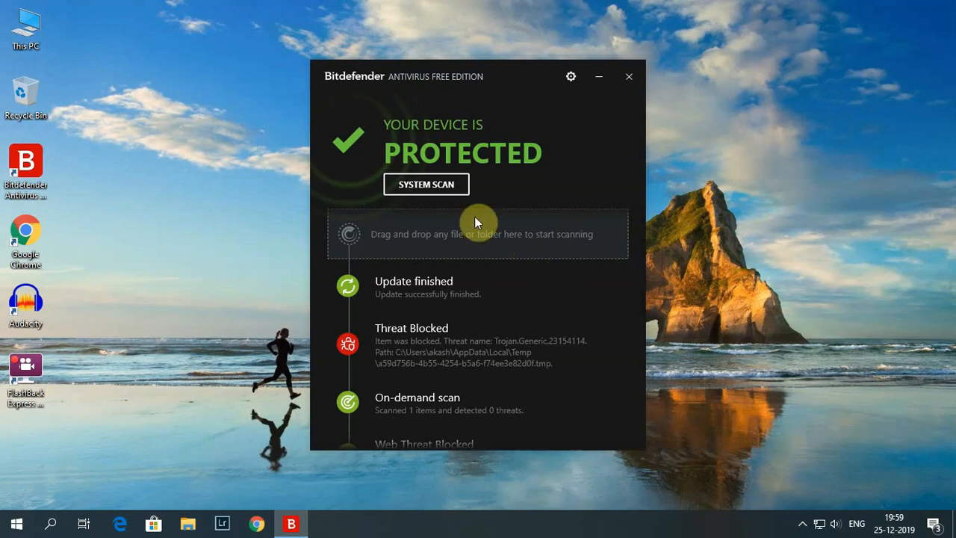
Step: Start a full System Scan from the dashboard
left_click(426, 184)
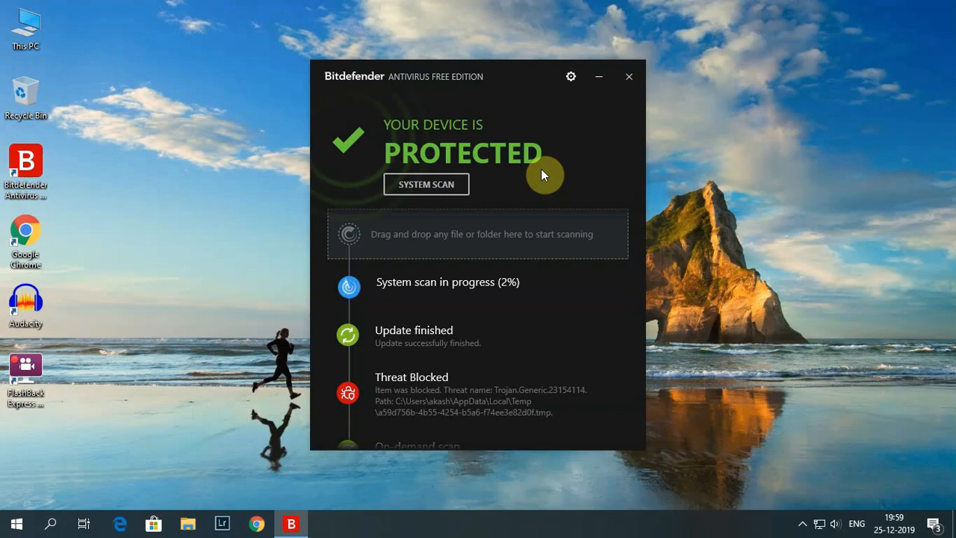
scroll("down", 3)
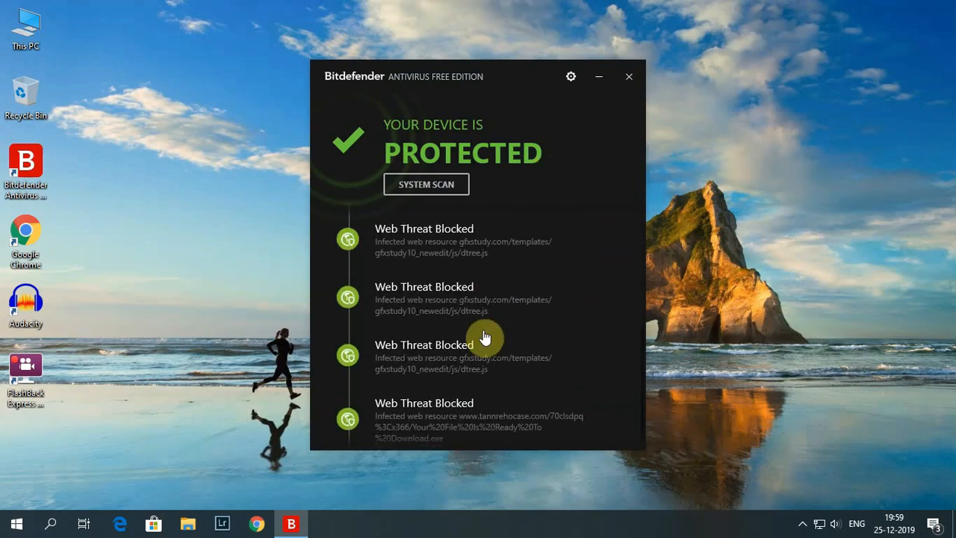
left_click(426, 184)
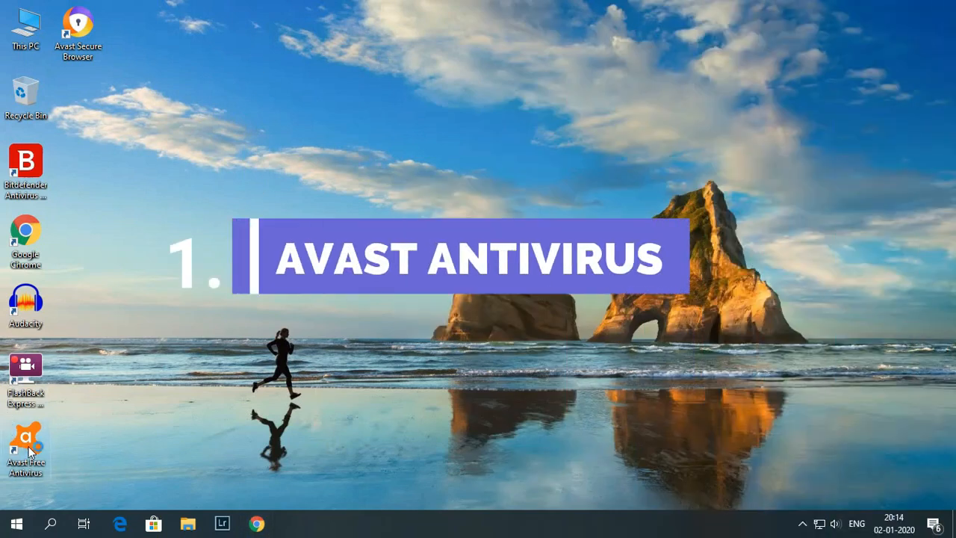
Step: Launch Avast Free Antivirus from the desktop and unwrap the welcome gift offer
double_click(25, 441)
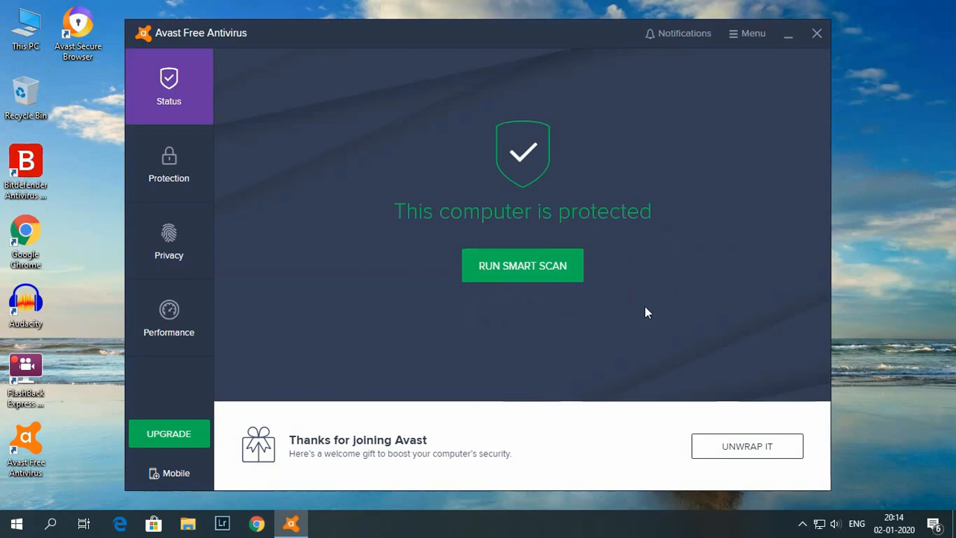
left_click(748, 446)
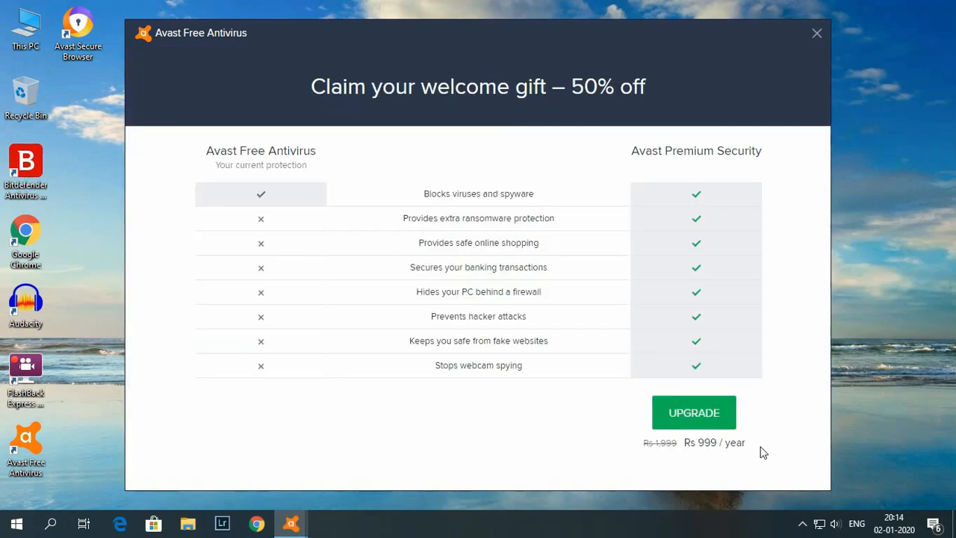
mouse_move(523, 208)
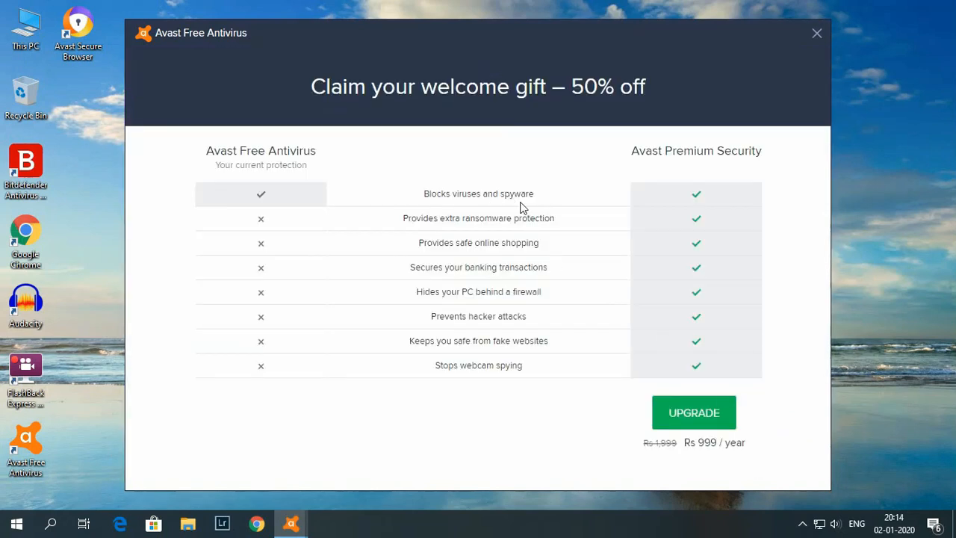
mouse_move(645, 111)
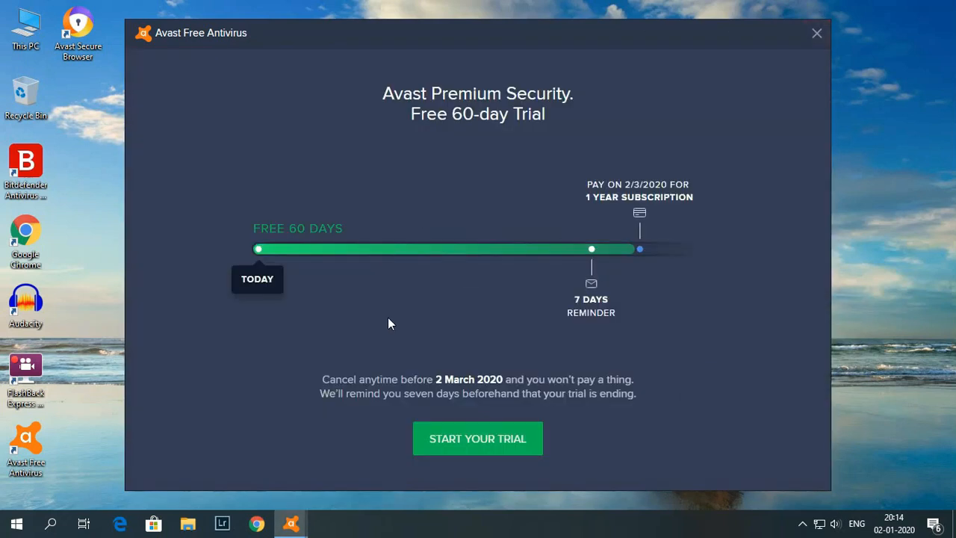
mouse_move(530, 263)
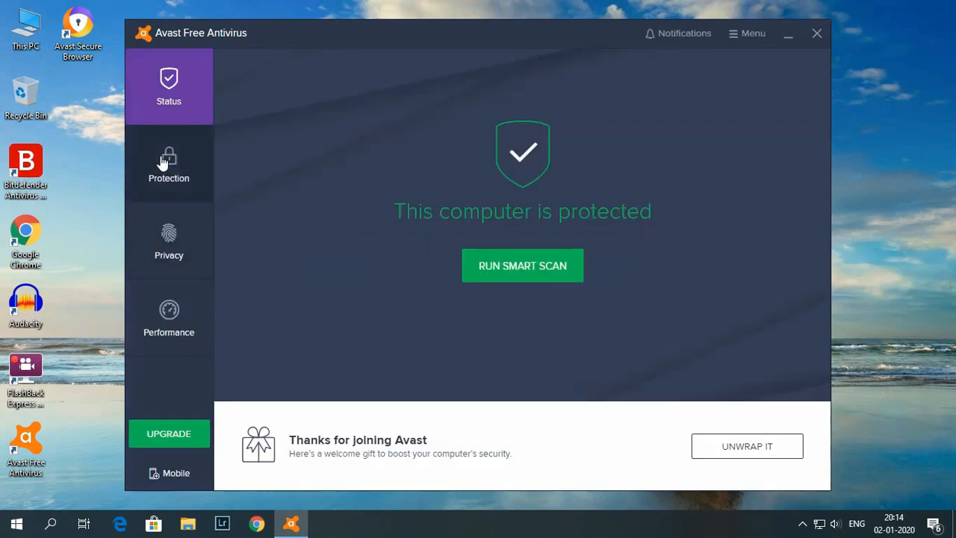
Step: Browse the Protection, Privacy and Performance feature lists, then reach the Do Not Disturb Mode page
left_click(169, 163)
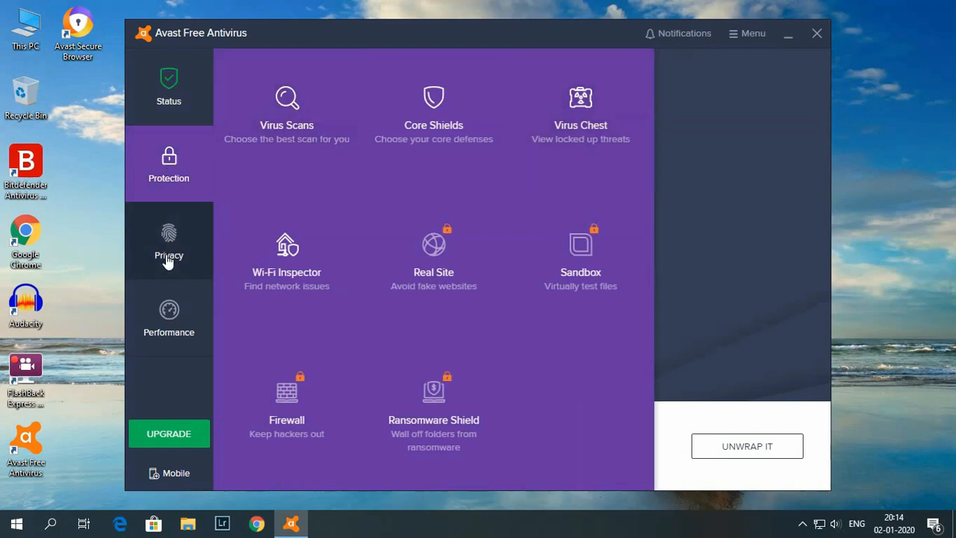
left_click(169, 243)
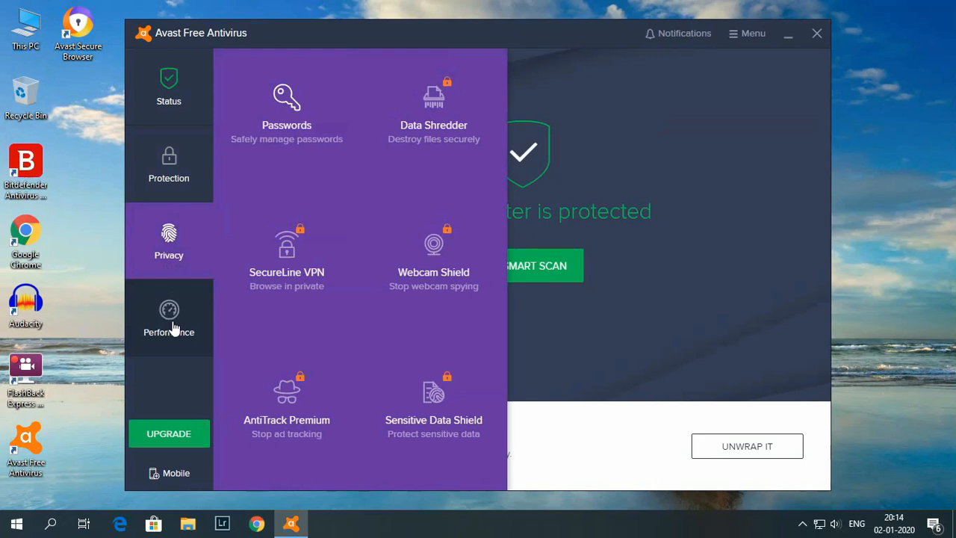
left_click(169, 317)
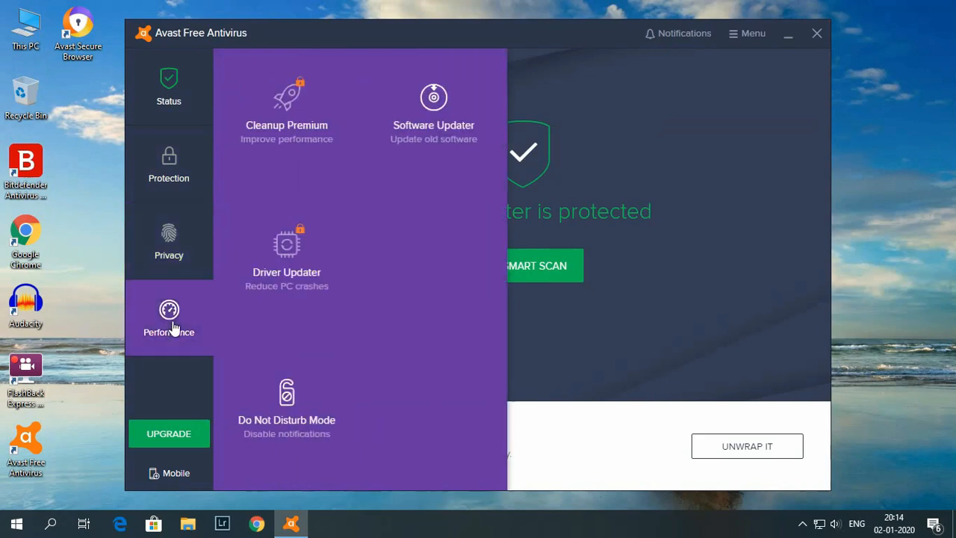
mouse_move(377, 108)
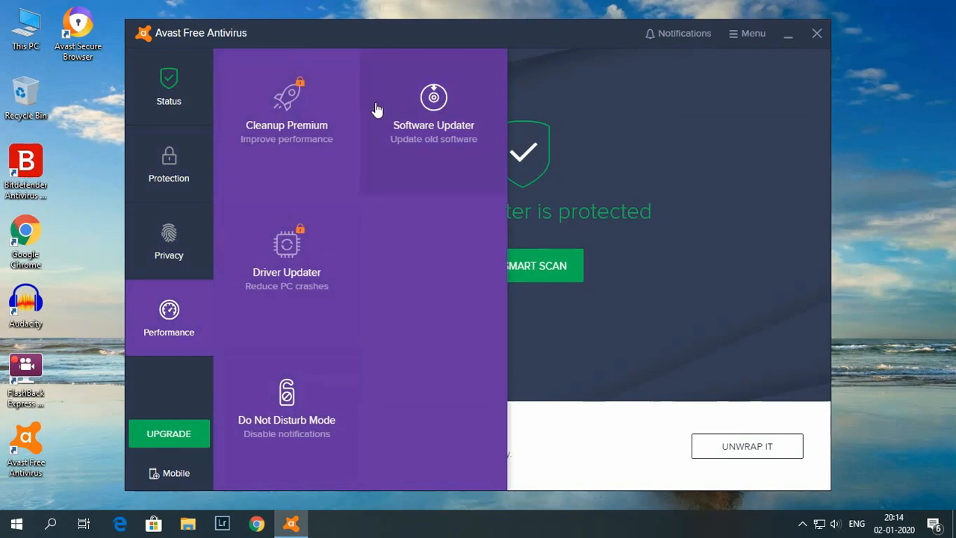
left_click(287, 406)
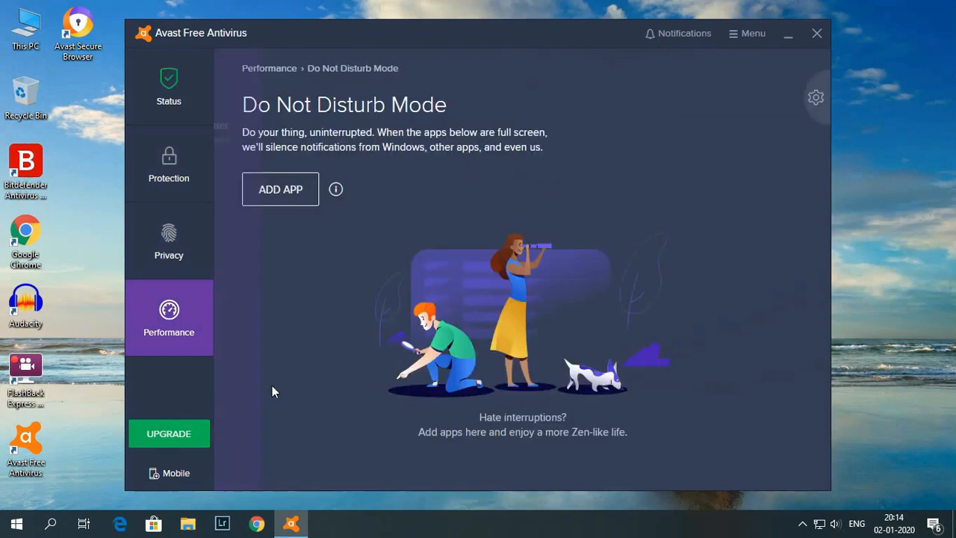
mouse_move(457, 151)
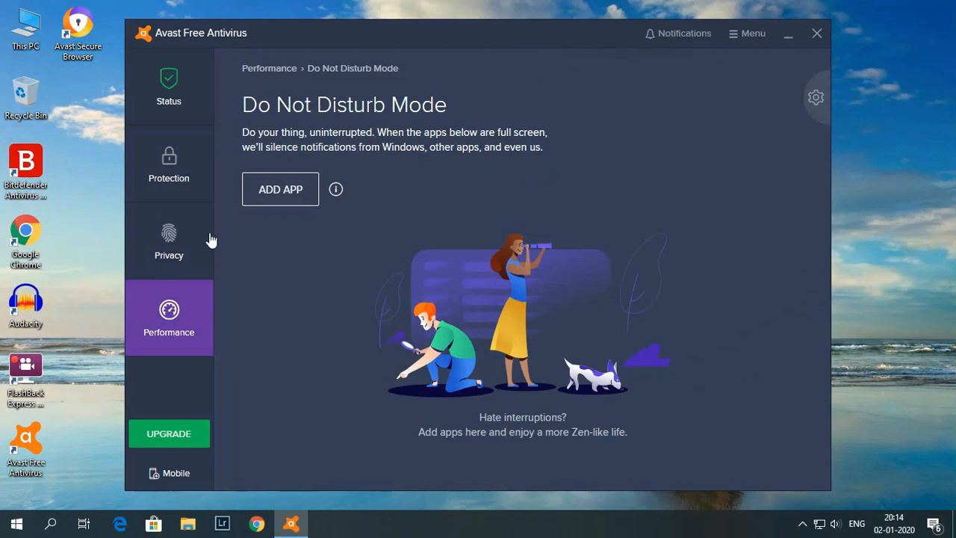
mouse_move(169, 85)
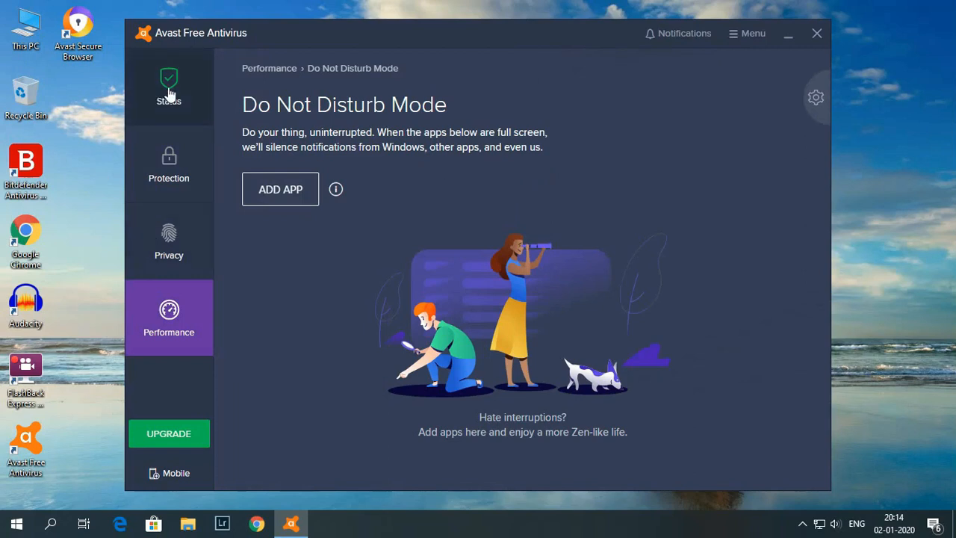
Step: Return to the Status overview, browse the Menu of account and product options, and close it
left_click(169, 85)
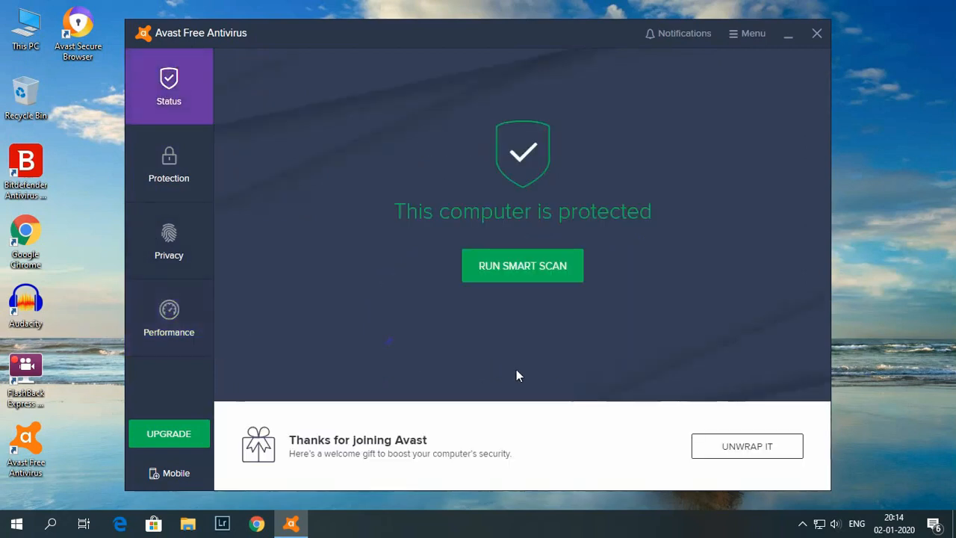
mouse_move(790, 134)
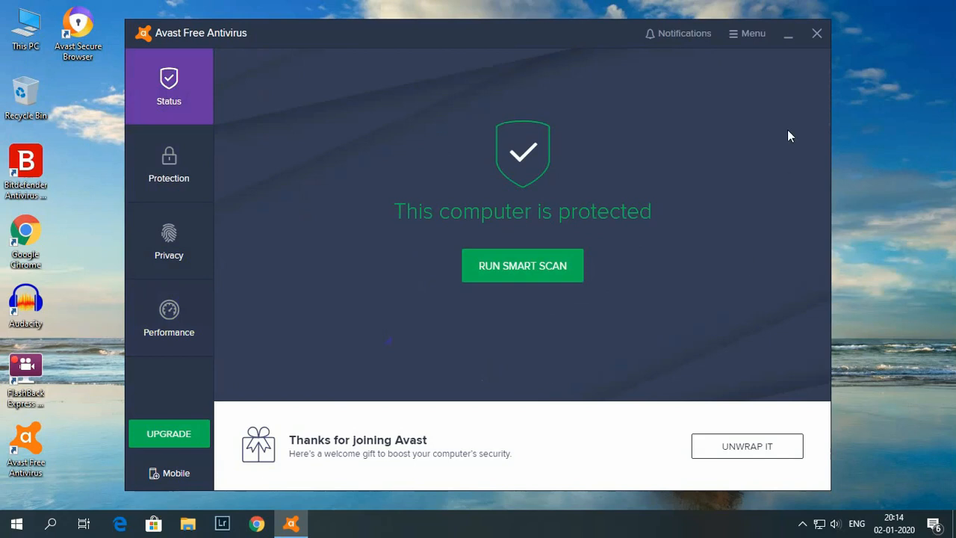
left_click(748, 446)
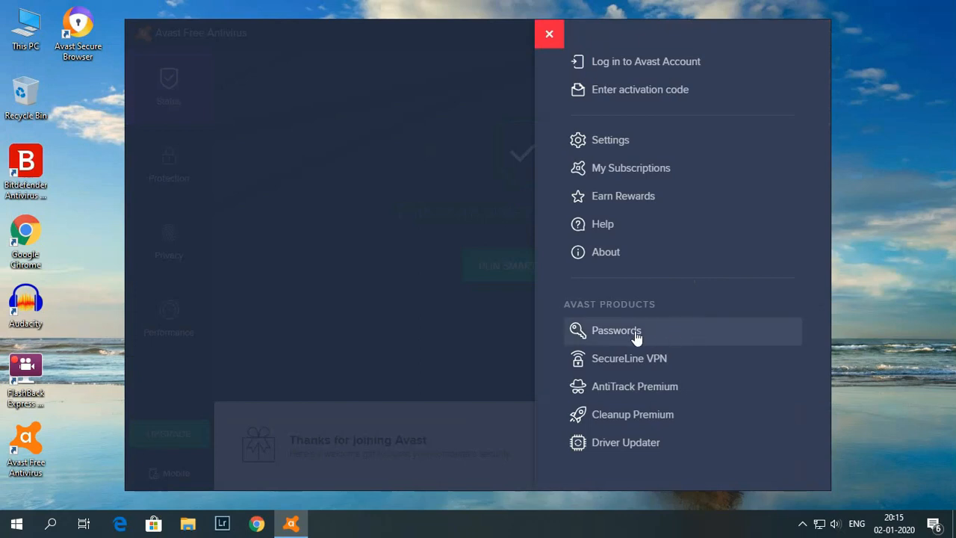
mouse_move(647, 391)
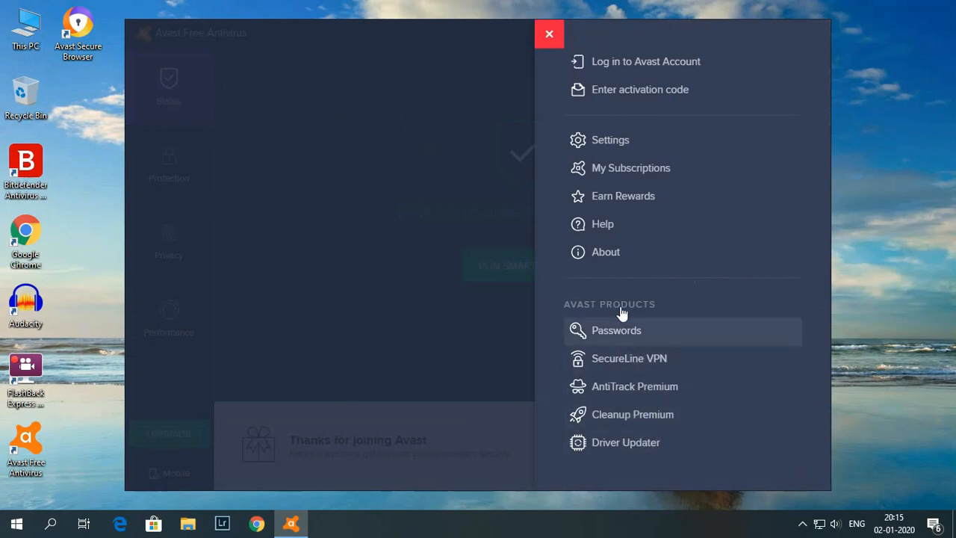
mouse_move(568, 40)
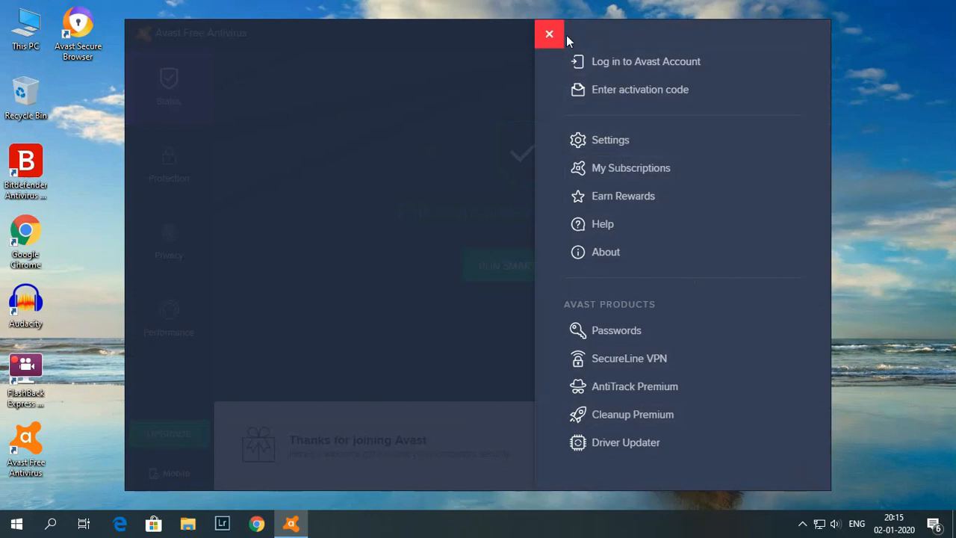
left_click(550, 34)
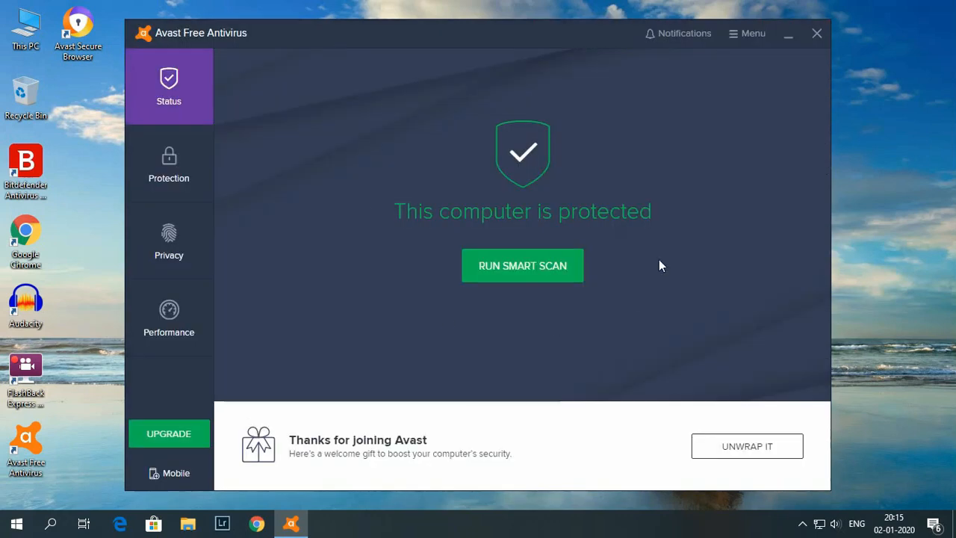
left_click(802, 523)
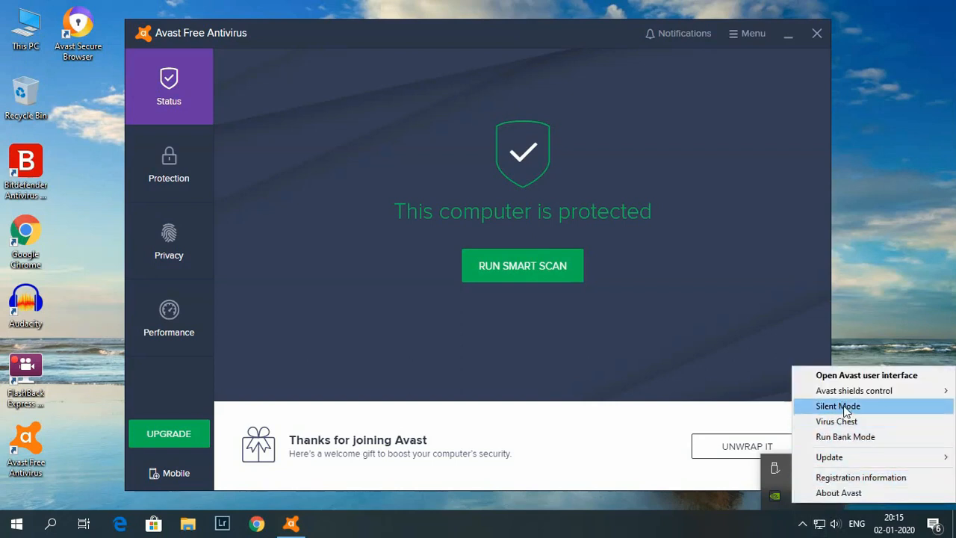
mouse_move(878, 417)
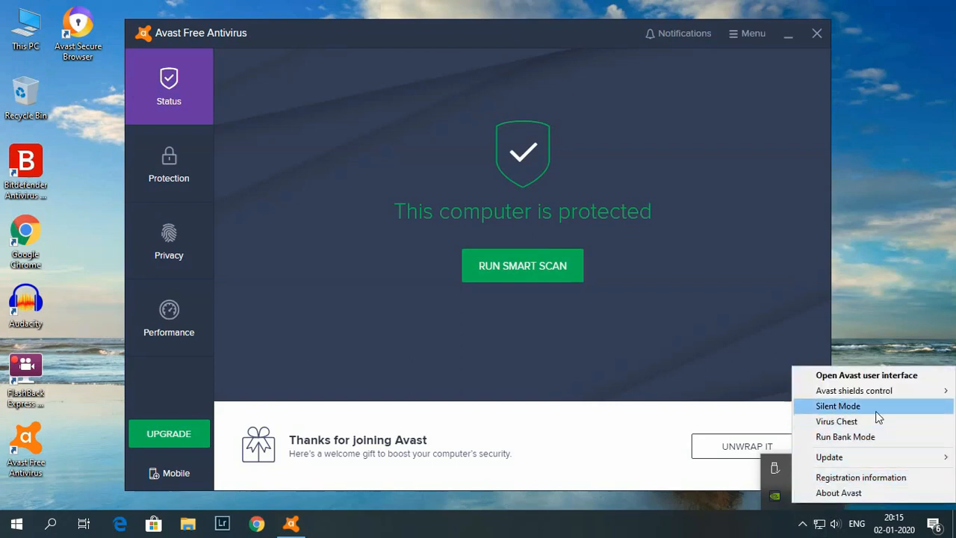
mouse_move(837, 421)
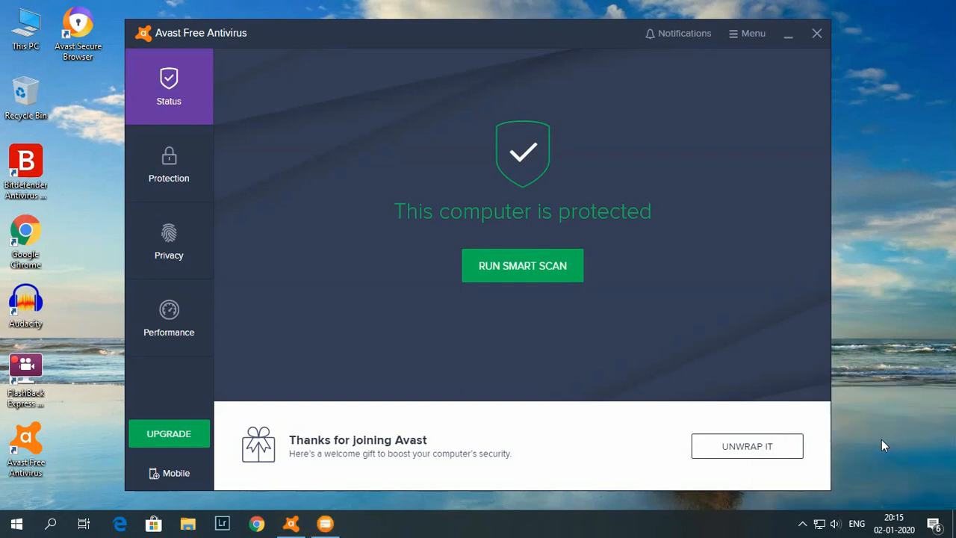
mouse_move(854, 432)
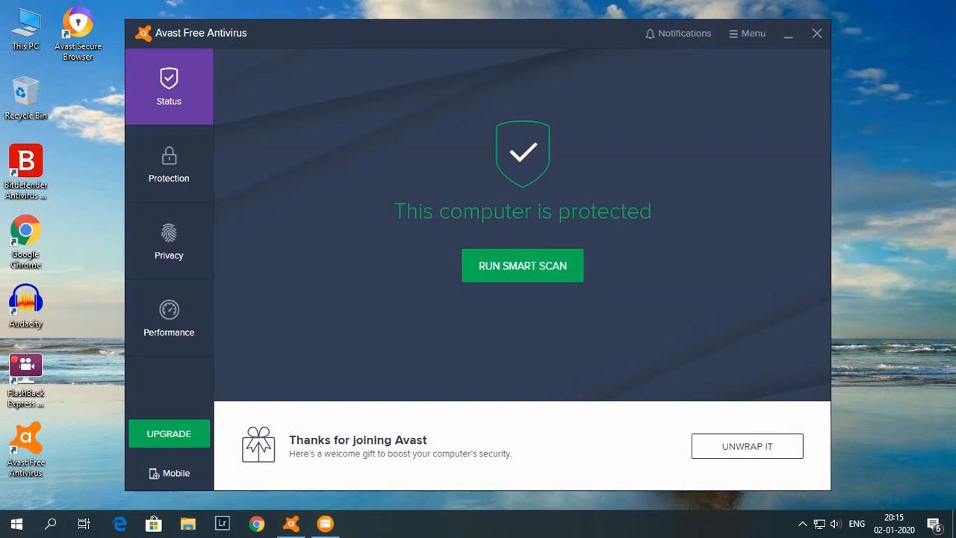
mouse_move(505, 308)
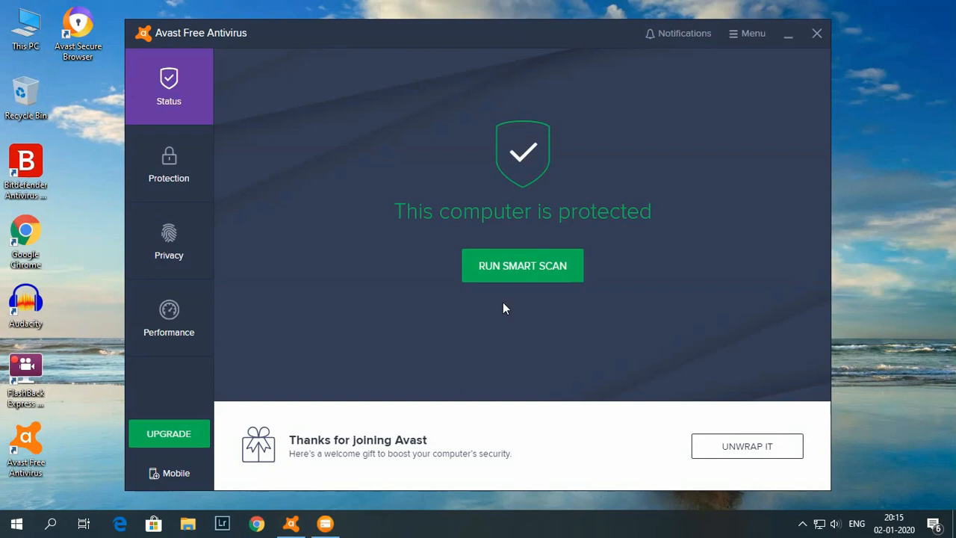
mouse_move(792, 472)
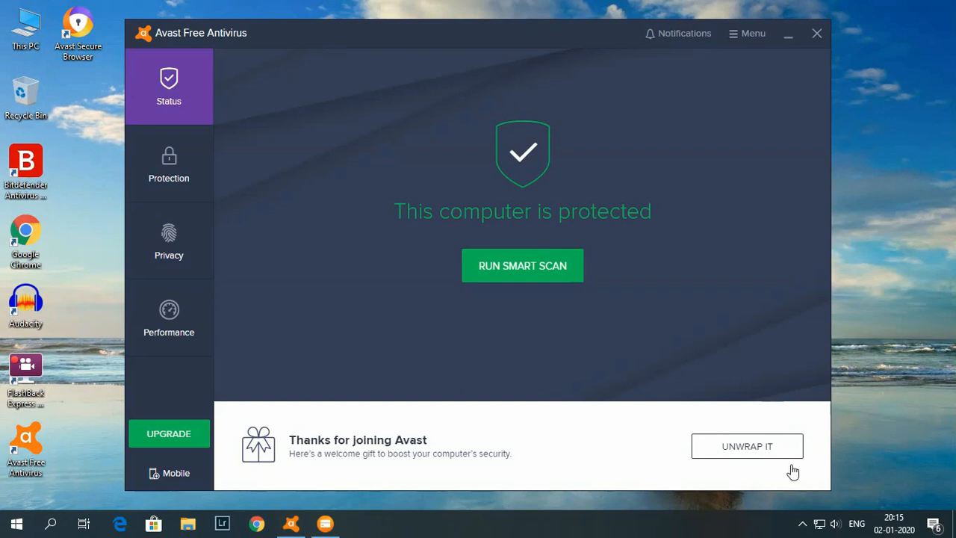
mouse_move(799, 502)
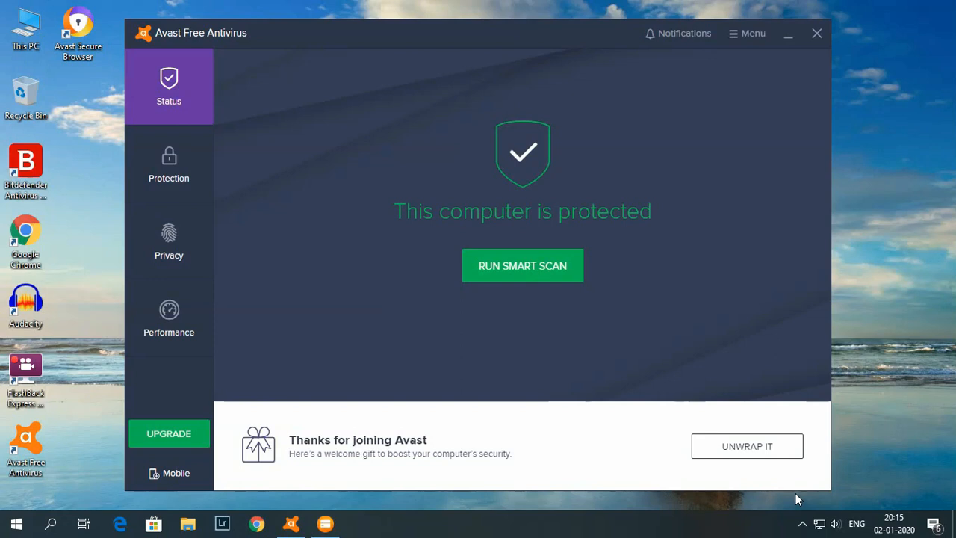
mouse_move(777, 237)
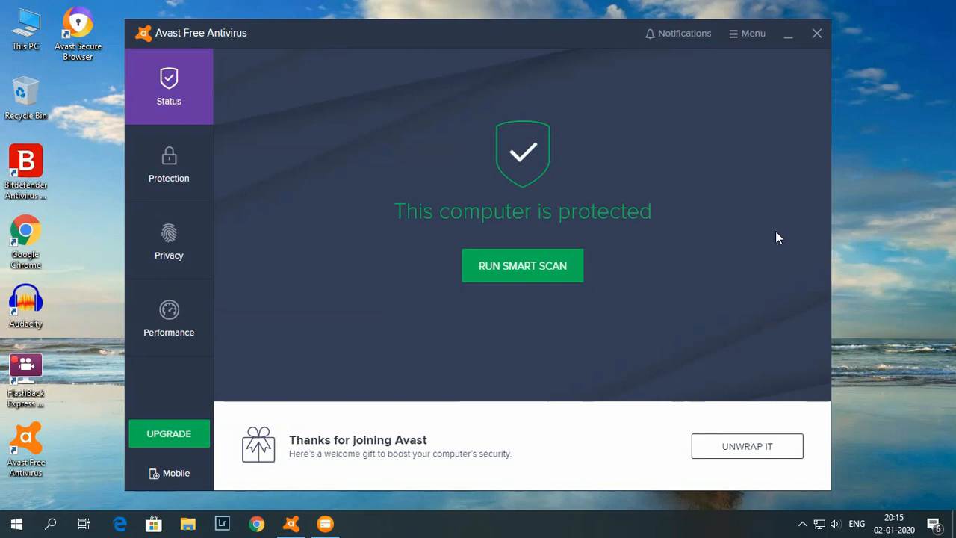
mouse_move(810, 331)
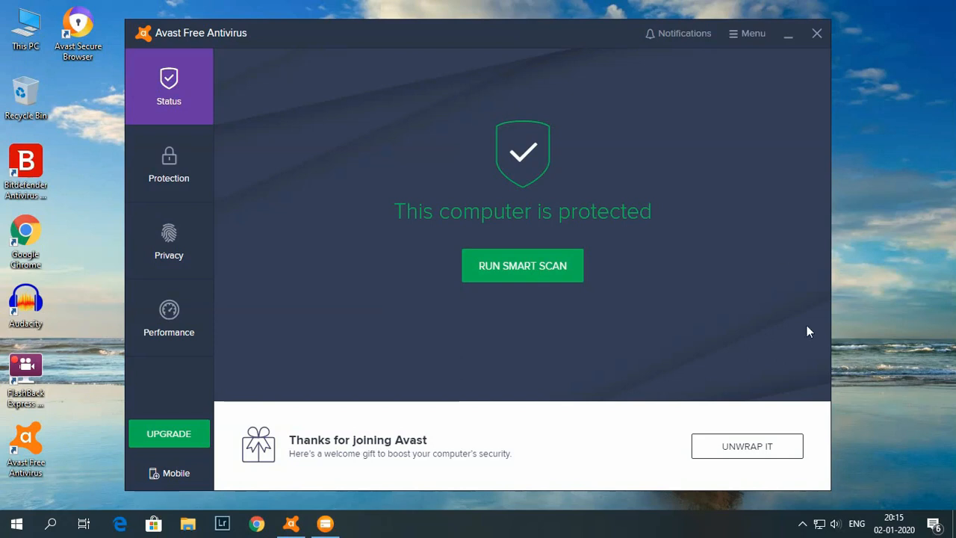
mouse_move(804, 526)
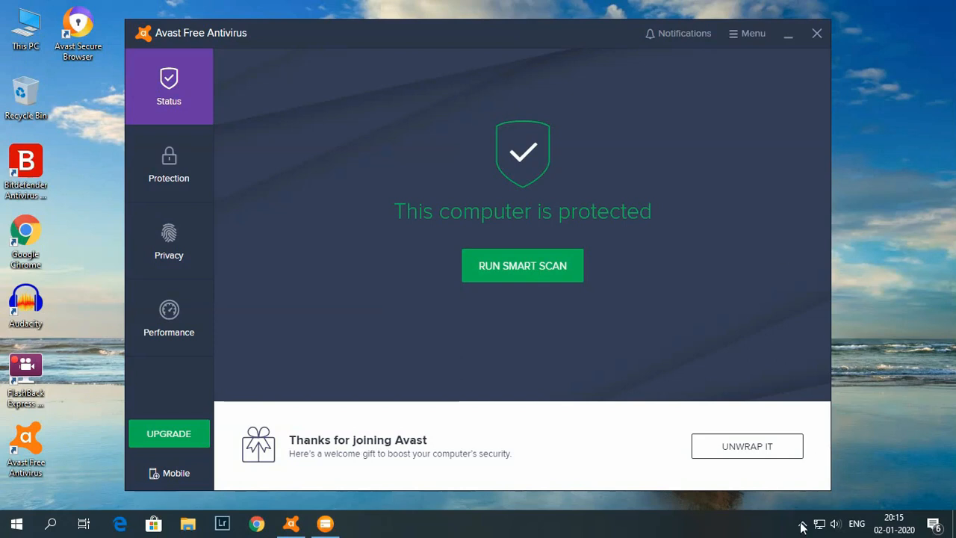
mouse_move(805, 508)
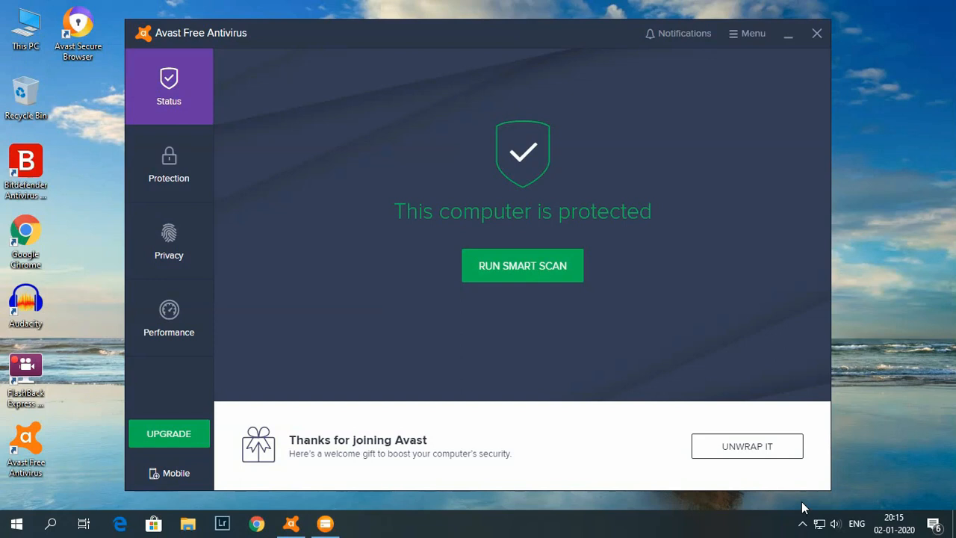